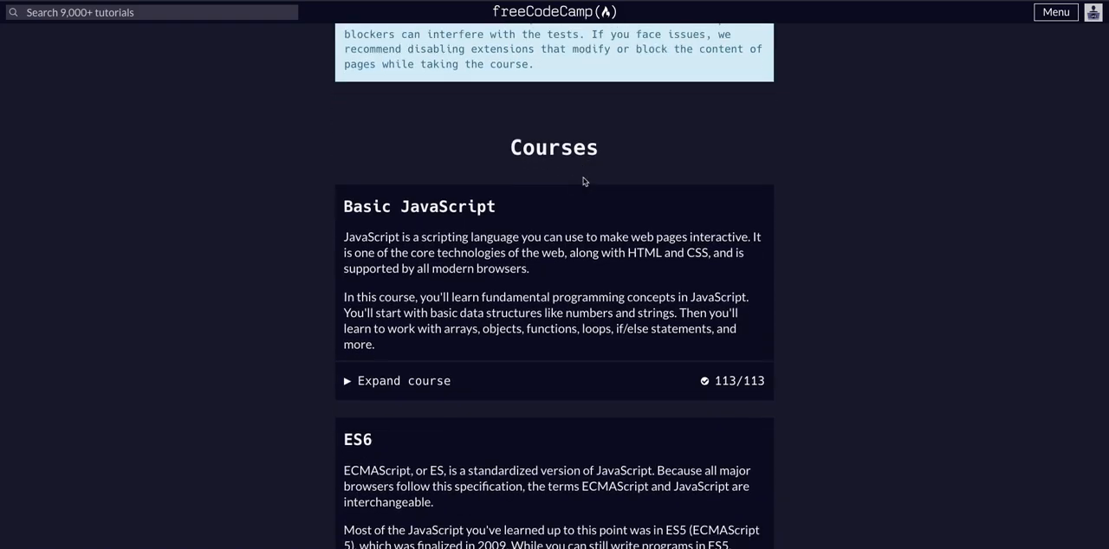
# Scroll to the Regular Expressions course and open the Ignore Case While Matching challenge
pyautogui.scroll(-3)
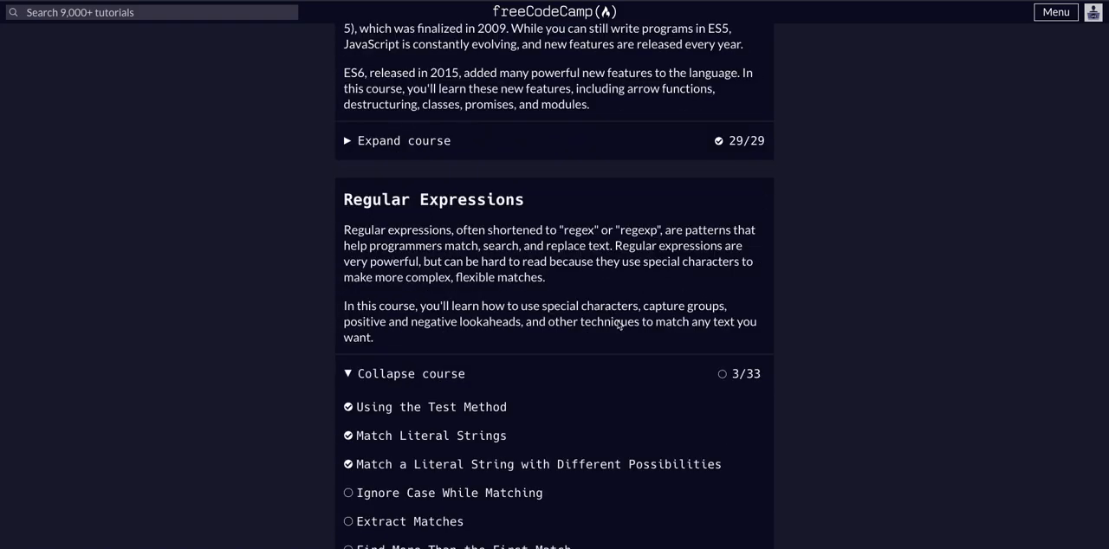
pyautogui.scroll(-3)
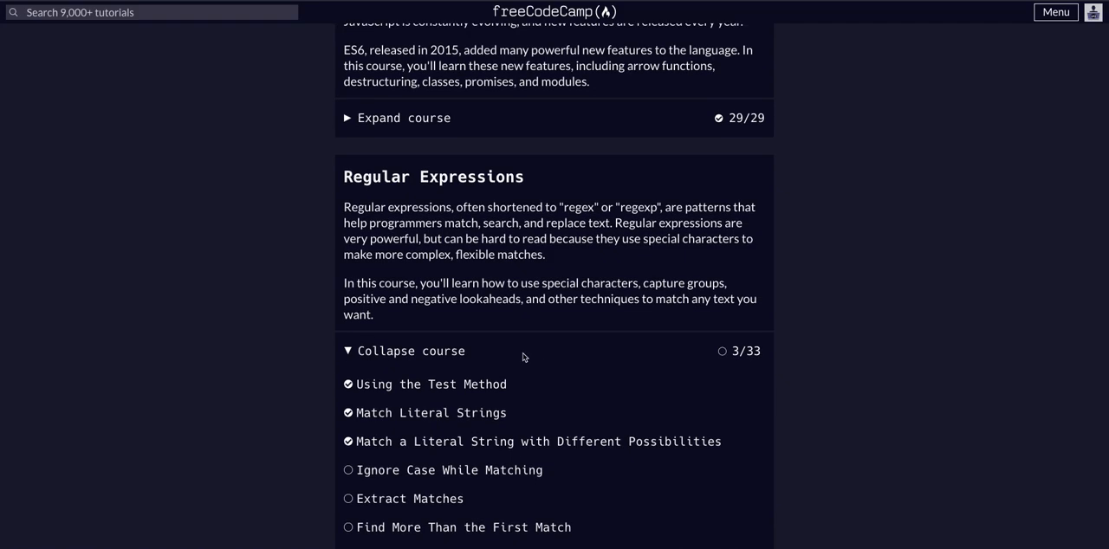
pyautogui.scroll(-3)
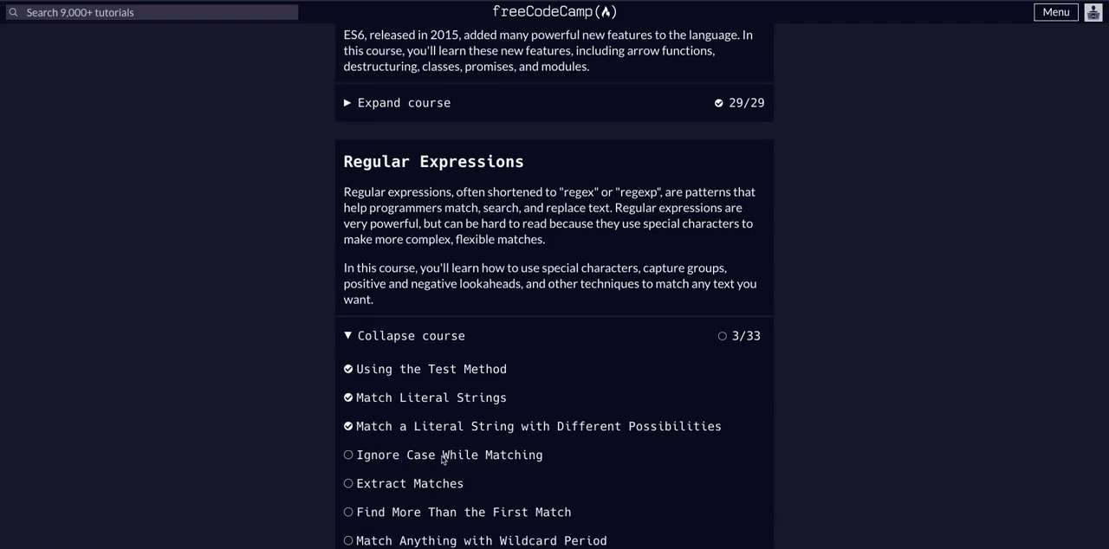
pyautogui.click(450, 455)
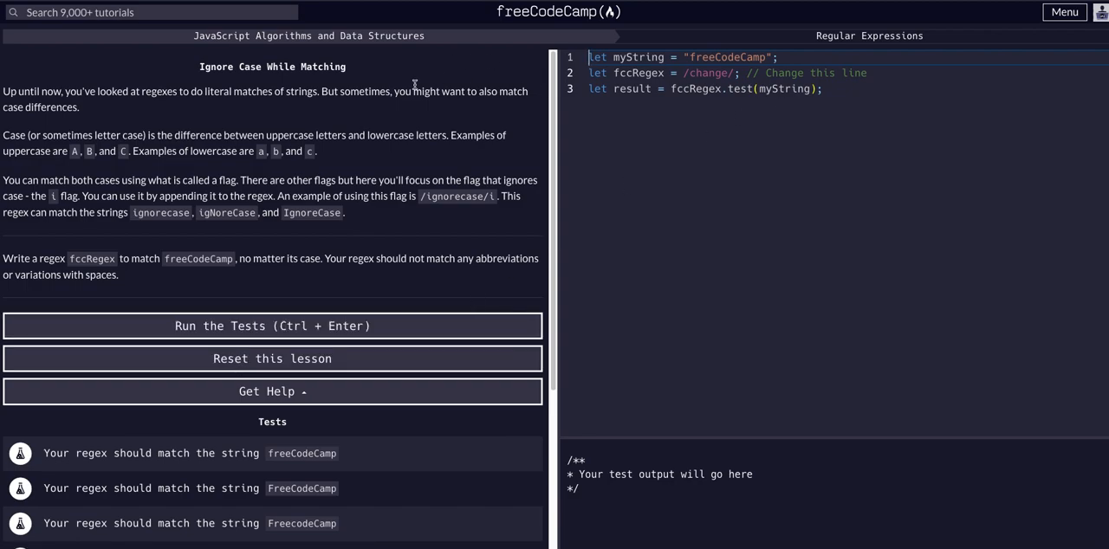
pyautogui.moveTo(325, 138)
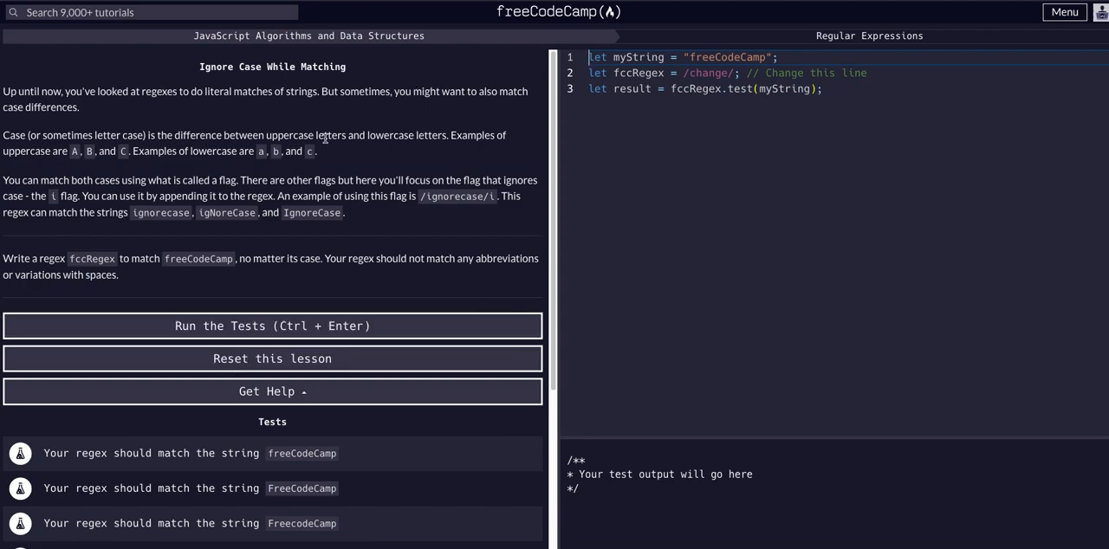
pyautogui.moveTo(247, 165)
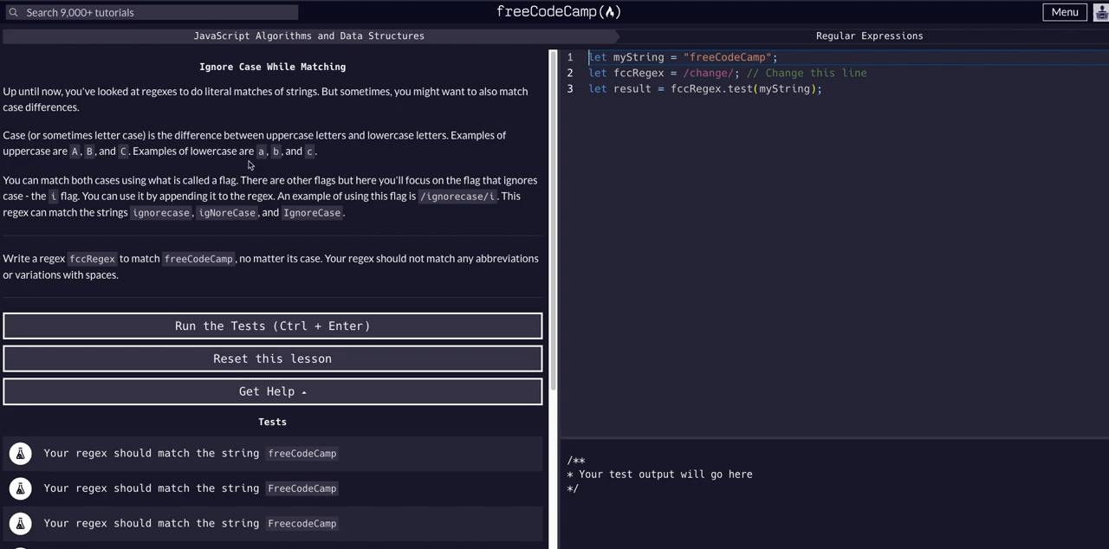
pyautogui.moveTo(350, 163)
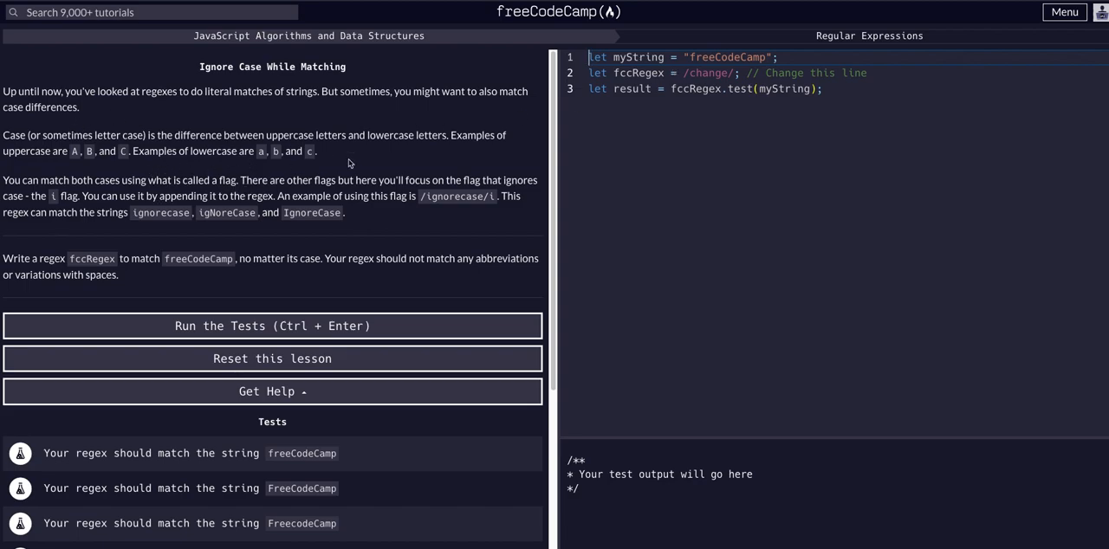
pyautogui.moveTo(309, 183)
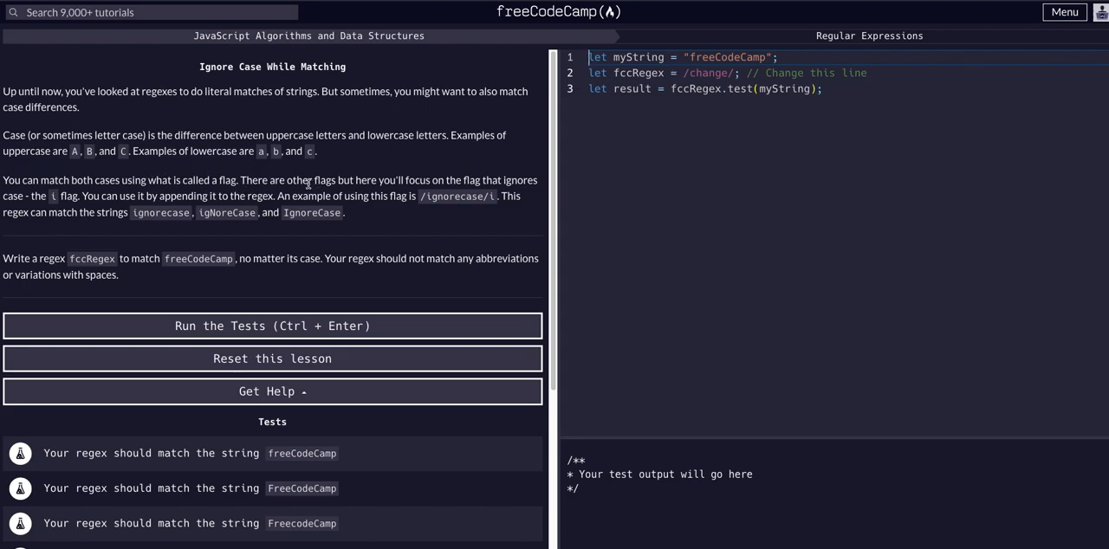
pyautogui.moveTo(396, 171)
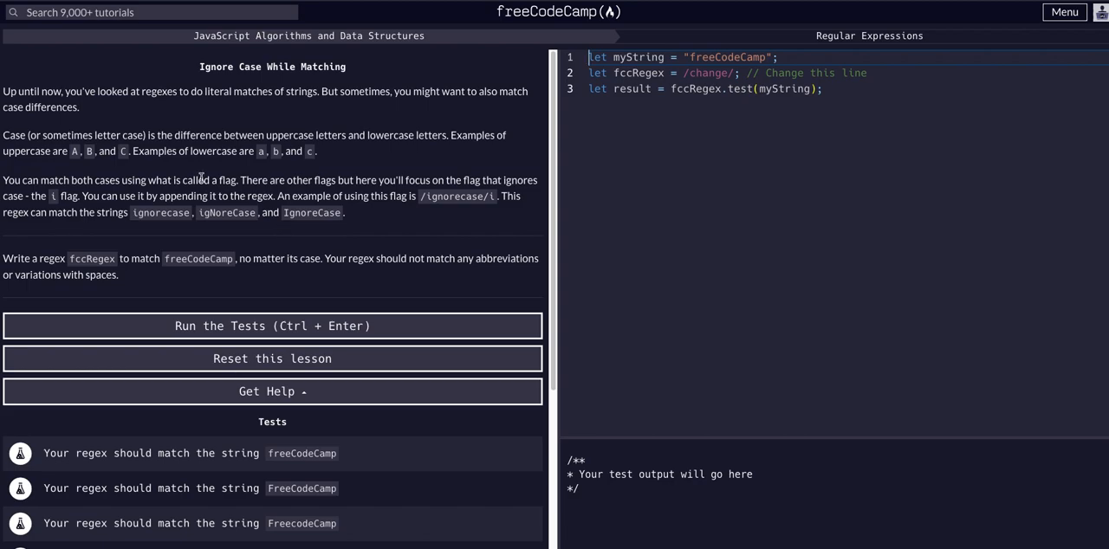
pyautogui.doubleClick(229, 181)
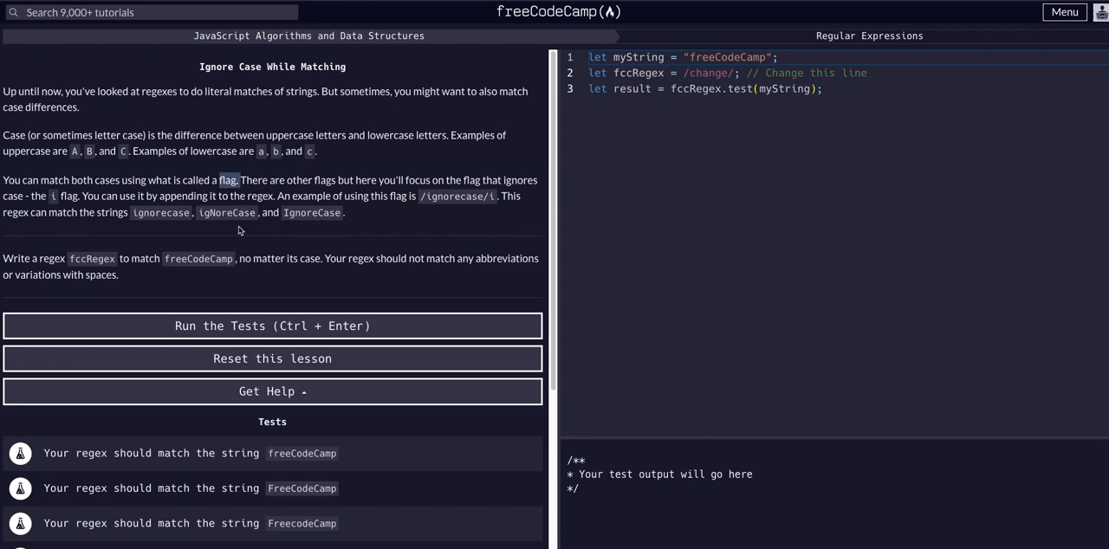
pyautogui.moveTo(249, 178)
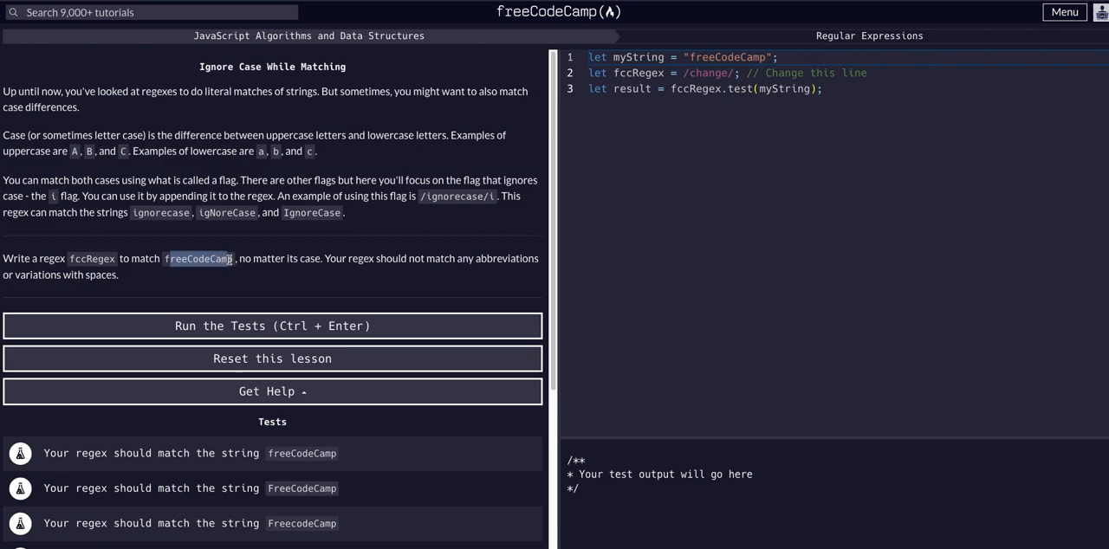
pyautogui.moveTo(212, 275)
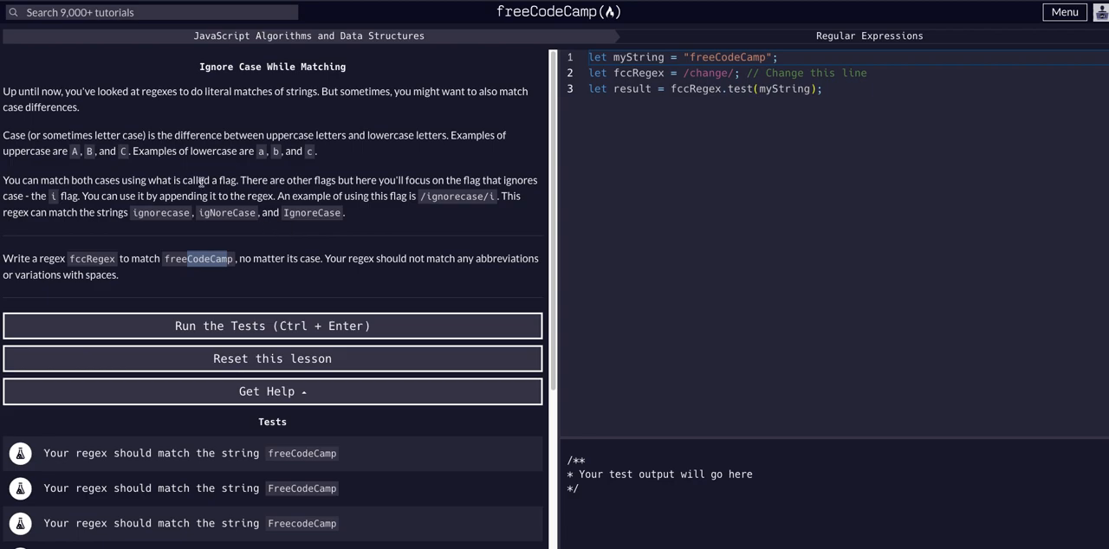
pyautogui.doubleClick(197, 258)
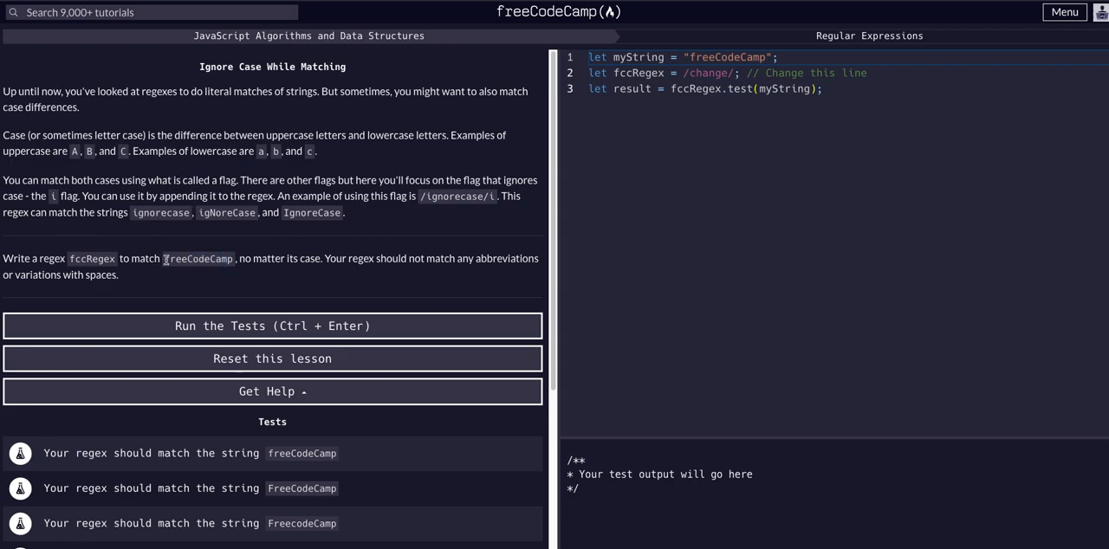
pyautogui.doubleClick(197, 258)
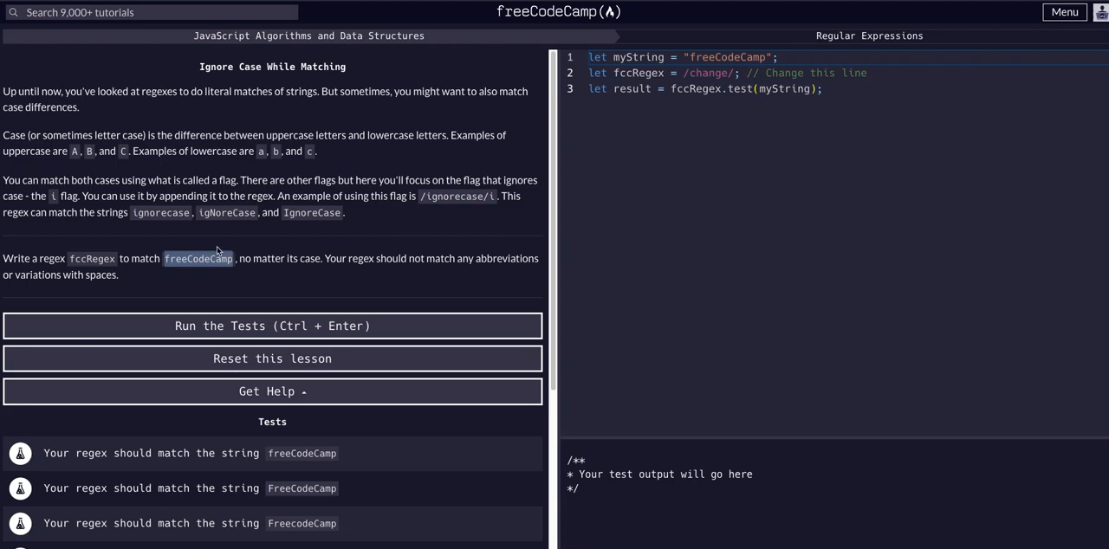
pyautogui.moveTo(45, 198)
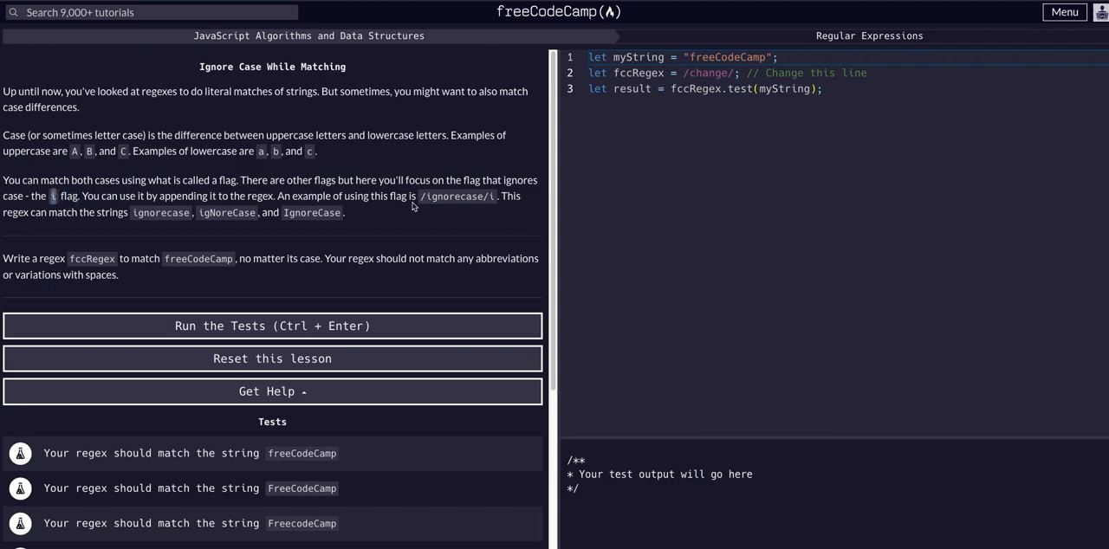
pyautogui.doubleClick(457, 196)
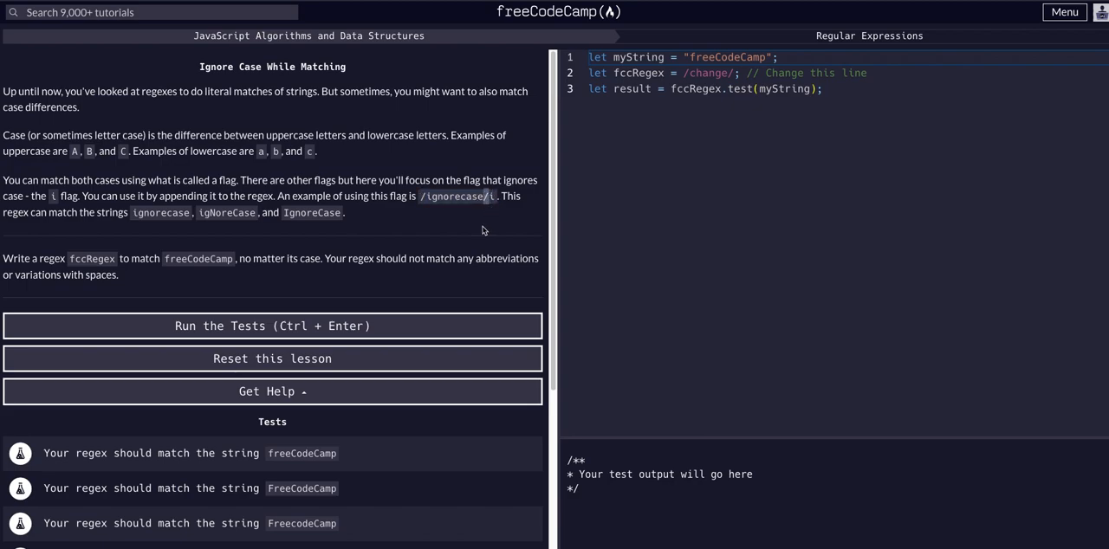
pyautogui.moveTo(482, 189)
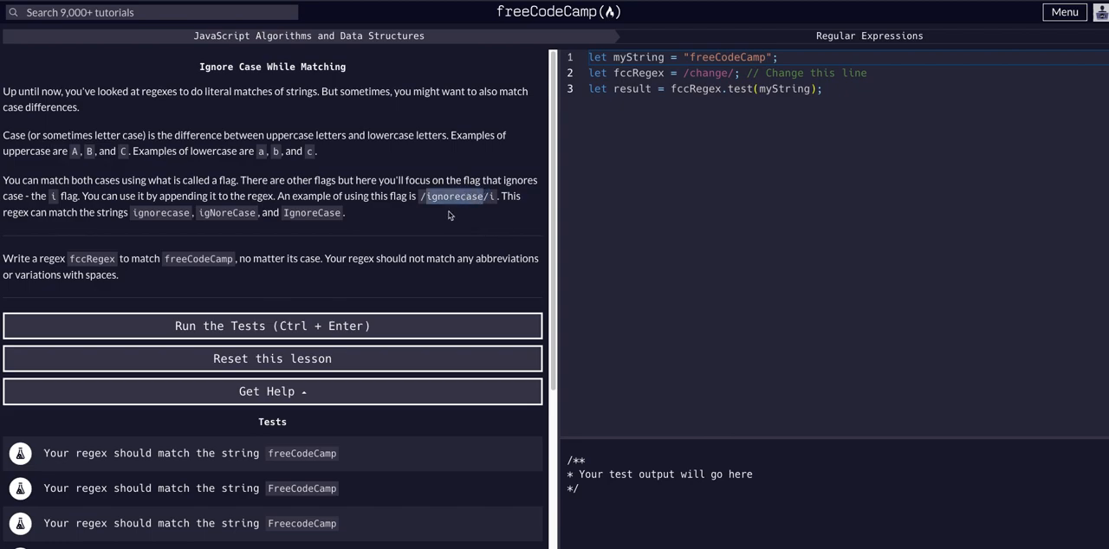
pyautogui.doubleClick(453, 197)
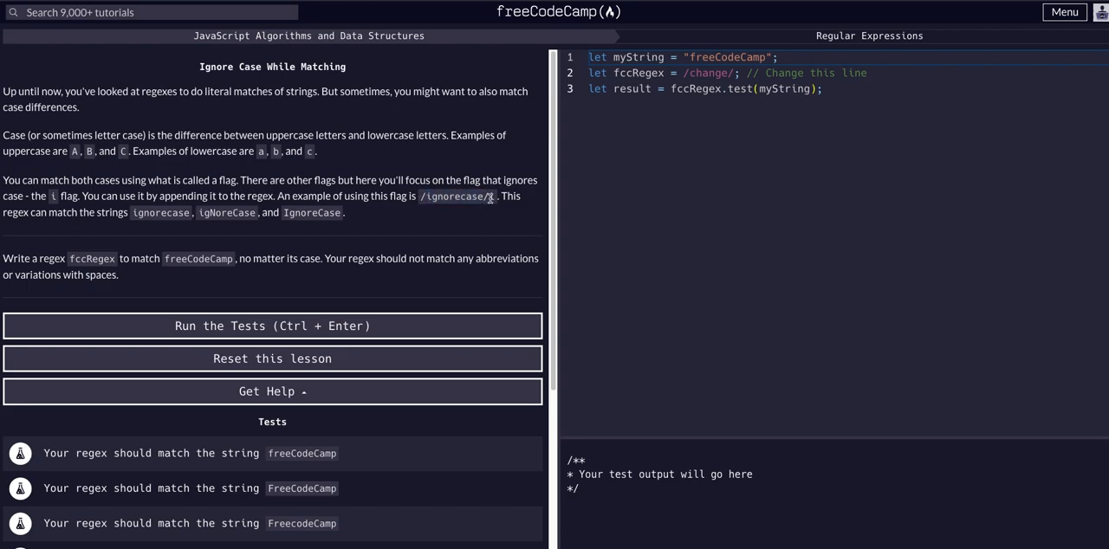
pyautogui.doubleClick(459, 195)
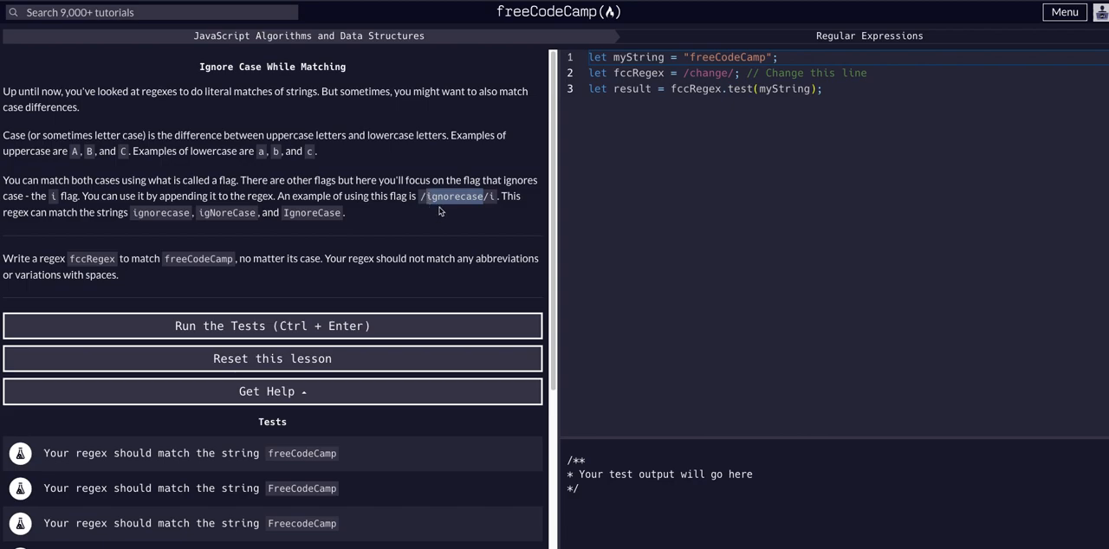
pyautogui.moveTo(453, 209)
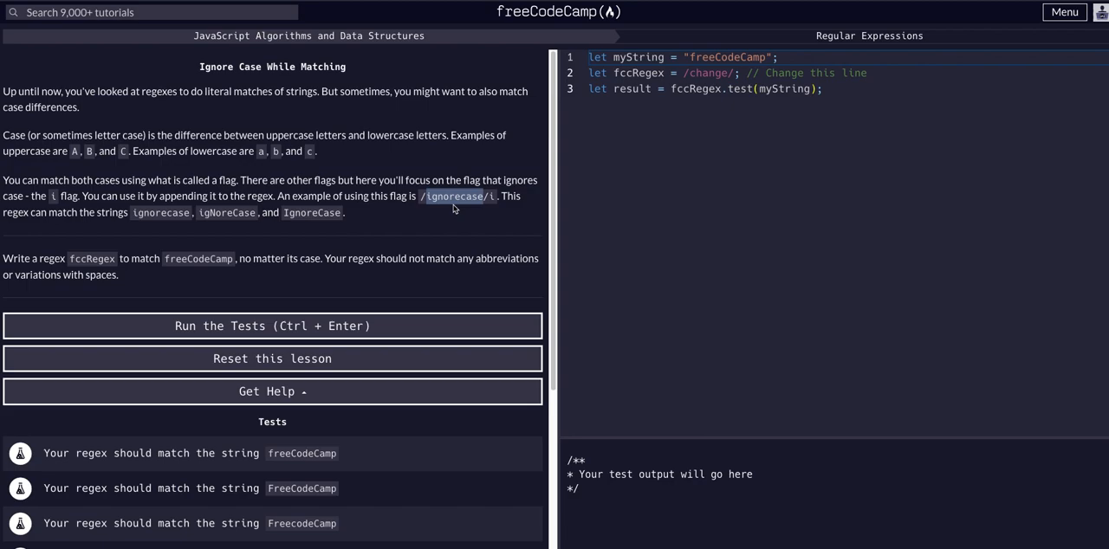
pyautogui.moveTo(441, 200)
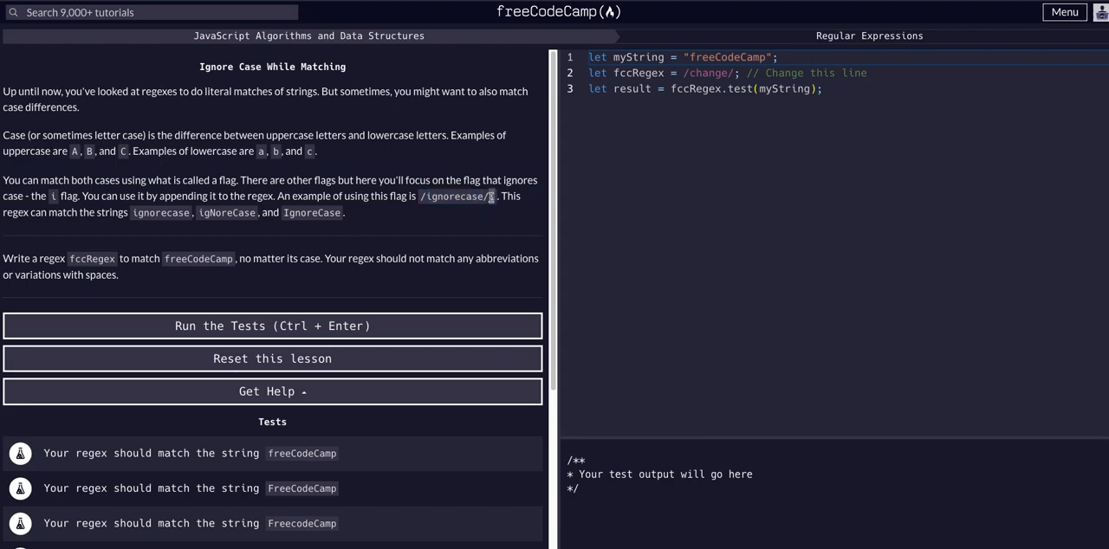
pyautogui.moveTo(277, 179)
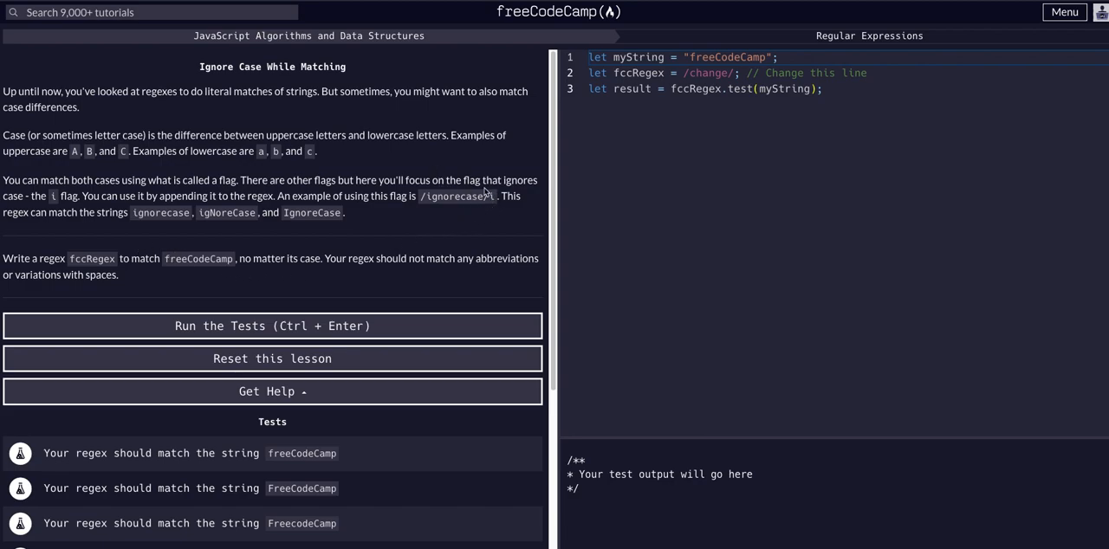
pyautogui.moveTo(331, 279)
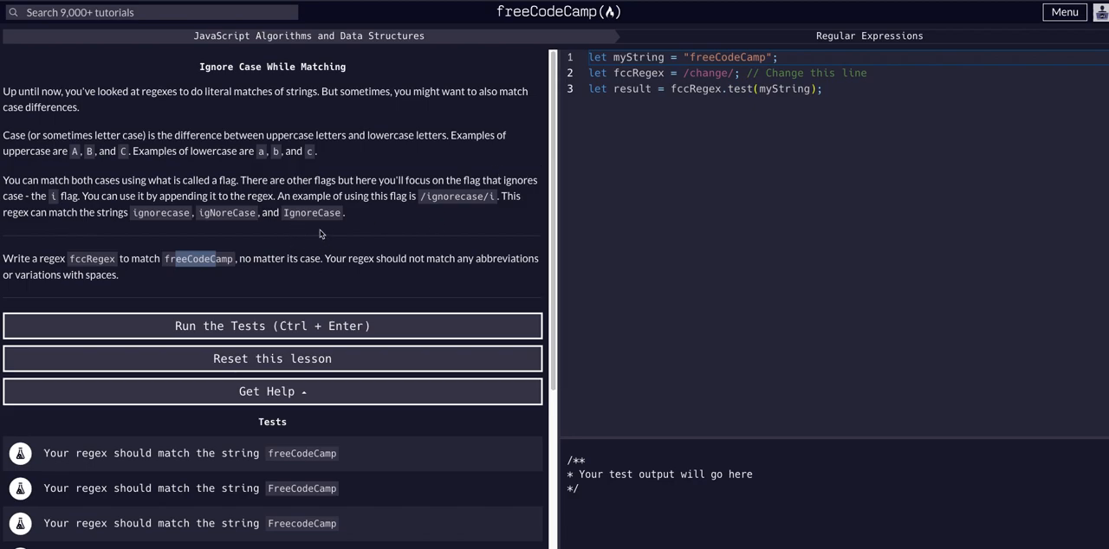
pyautogui.moveTo(246, 248)
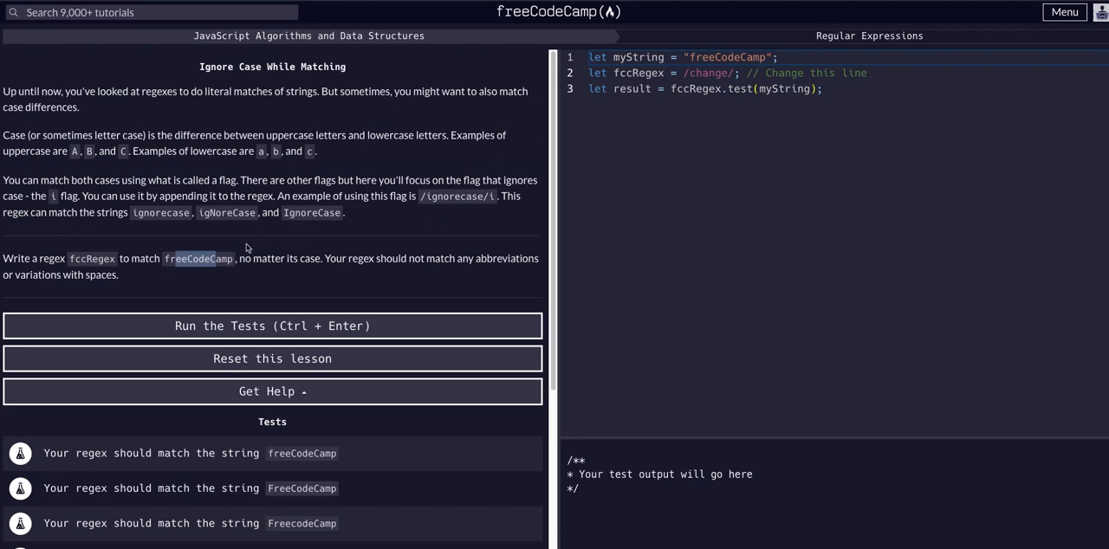
# Replace the placeholder so fccRegex reads /freeCodeCamp/
pyautogui.doubleClick(701, 73)
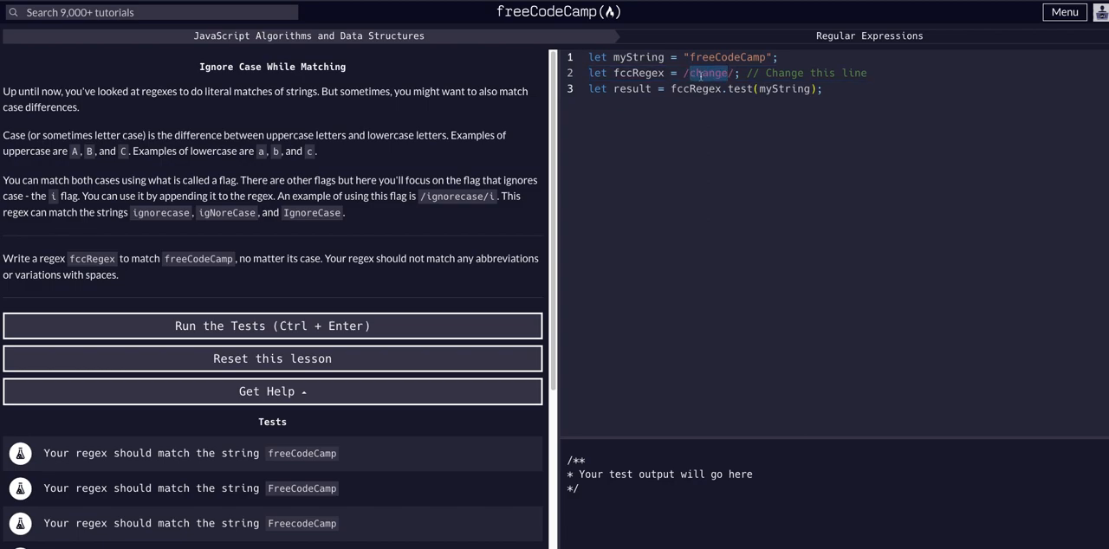
pyautogui.write('freeCodeCamp')
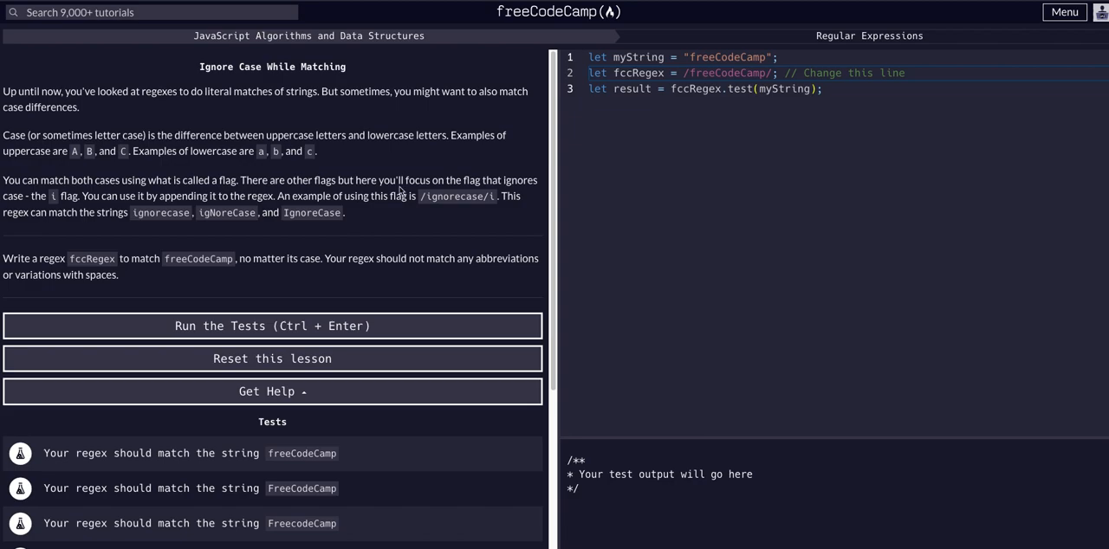
pyautogui.doubleClick(459, 196)
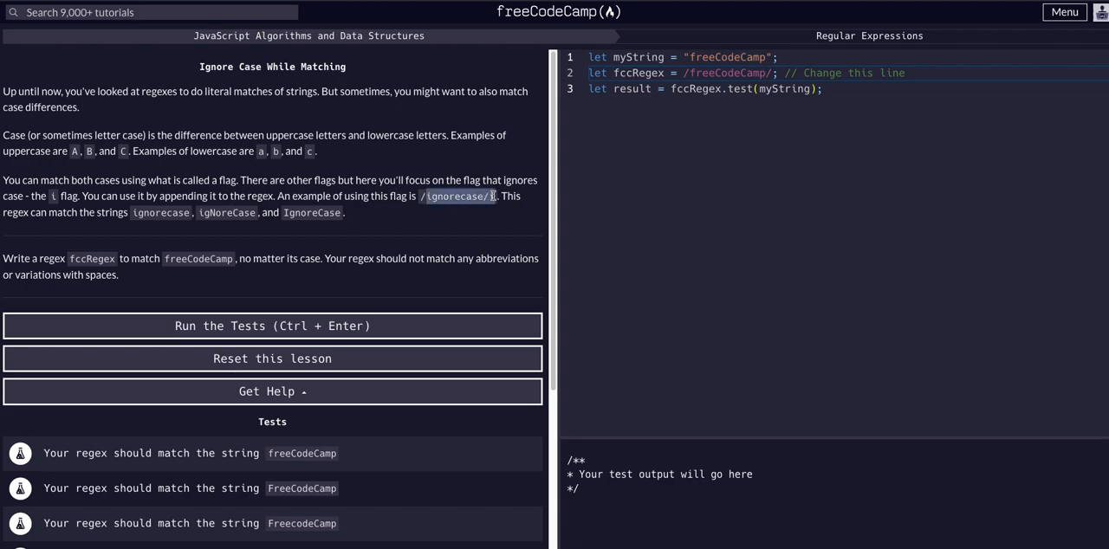
# Add the i flag to make /freeCodeCamp/i, run the tests and dismiss the pass message
pyautogui.click(771, 73)
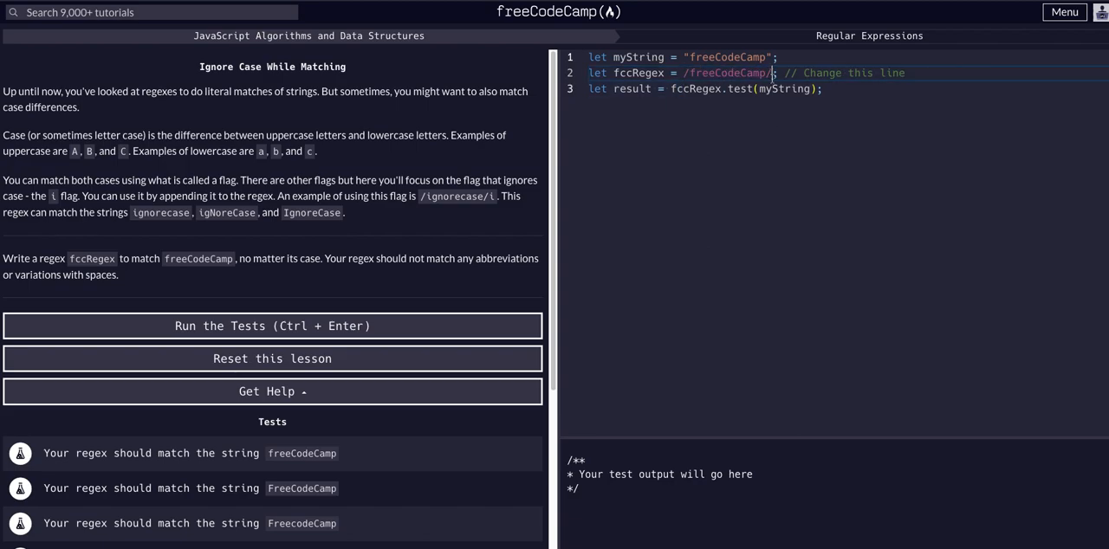
pyautogui.write('i')
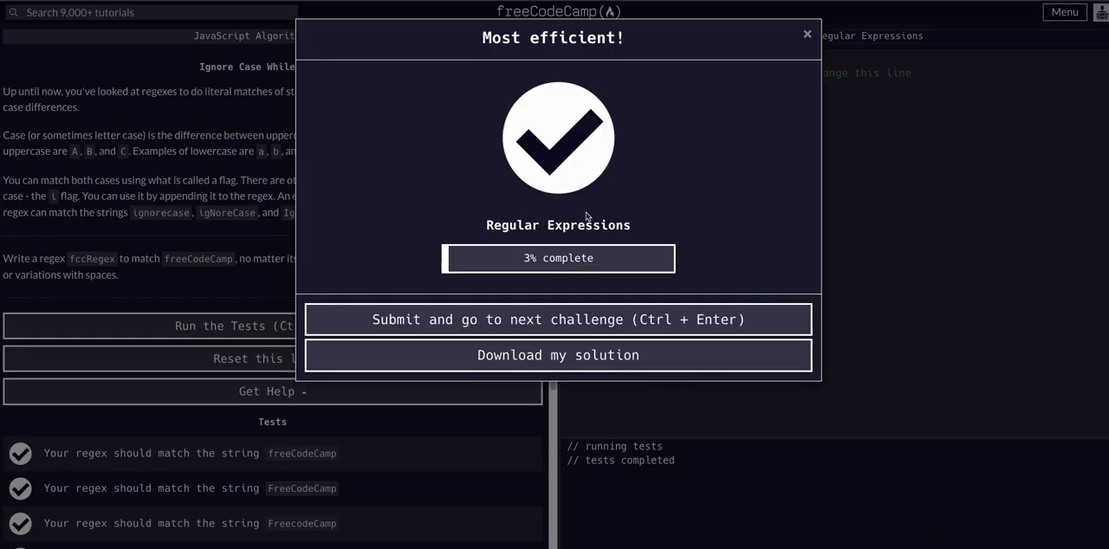
pyautogui.click(807, 34)
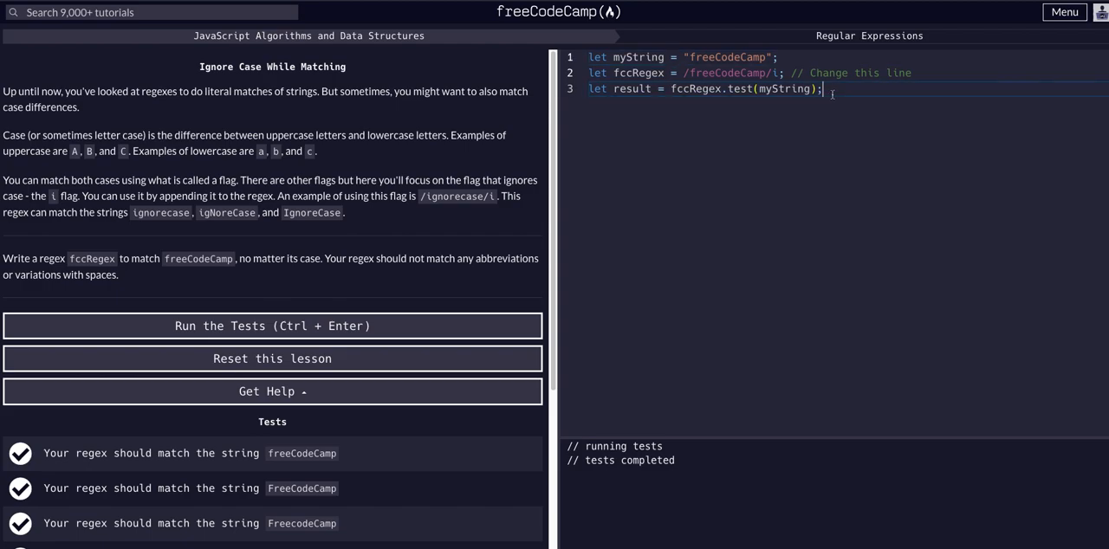
# Declare ex1 = "freecodecamp" and ex2 = "FREECODECAMP" below the solution
pyautogui.write('let')
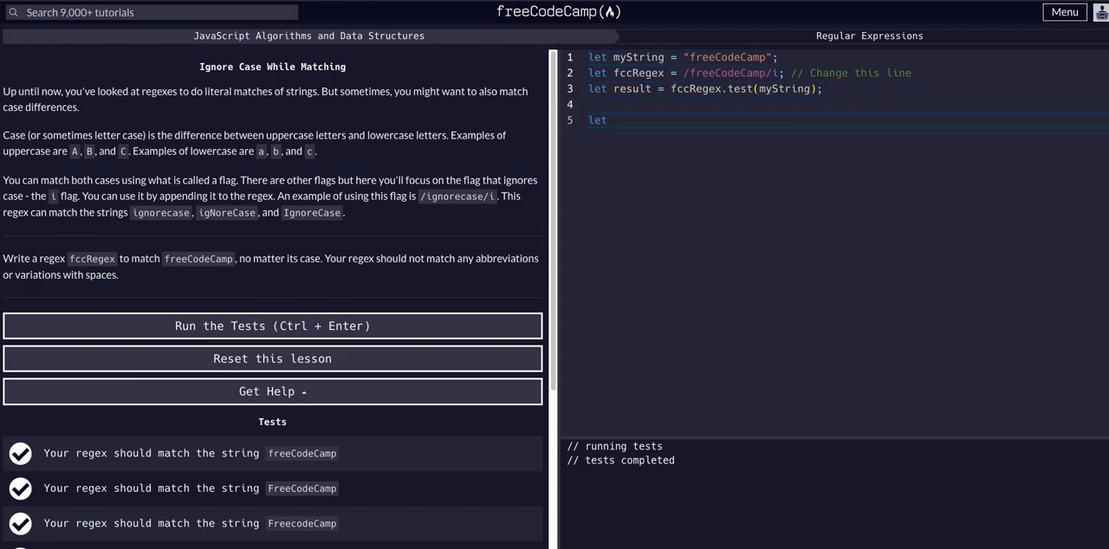
pyautogui.write('ex1 = ""')
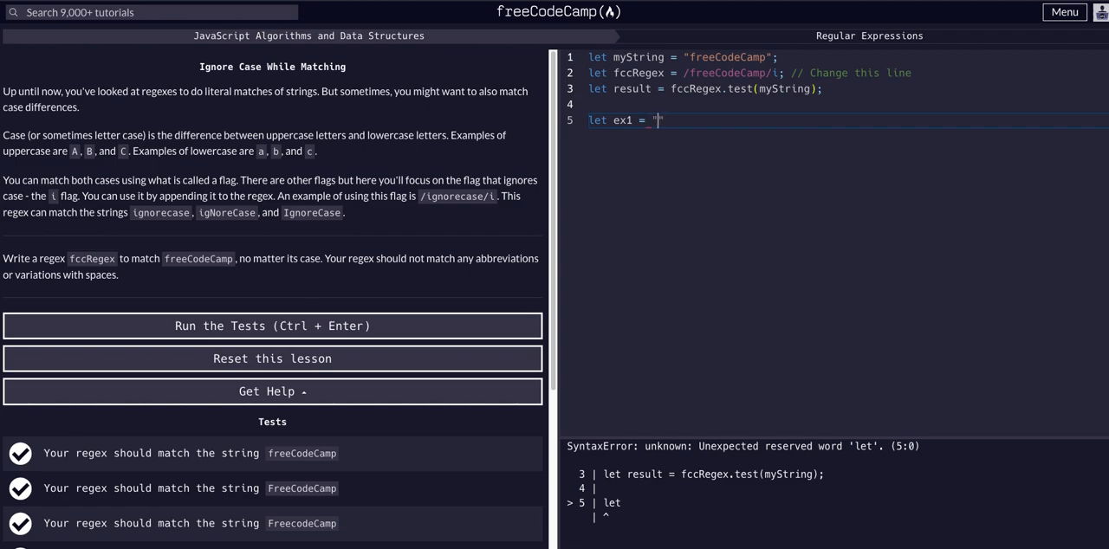
pyautogui.write('freec')
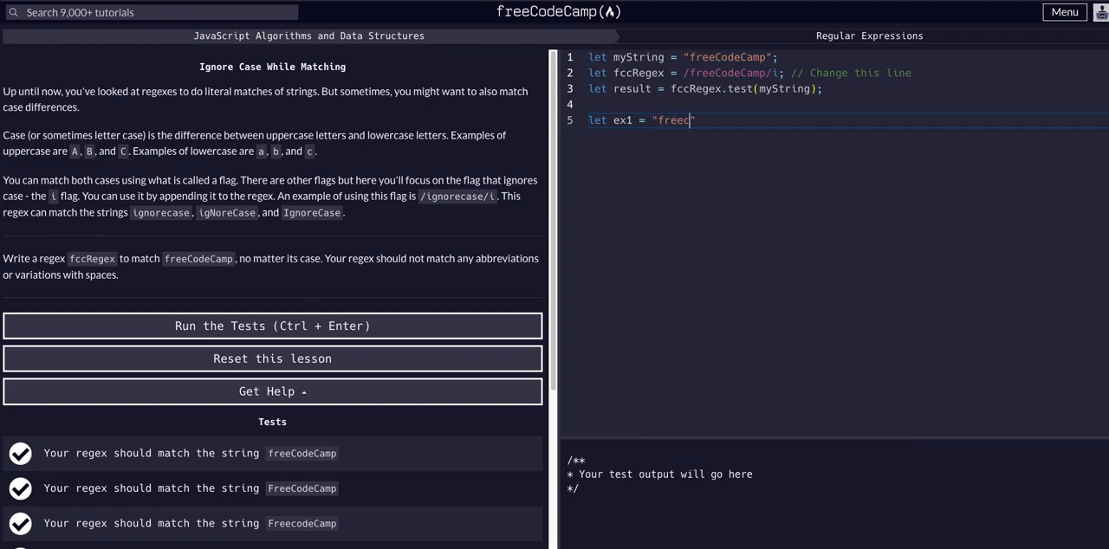
pyautogui.write('odecamp')
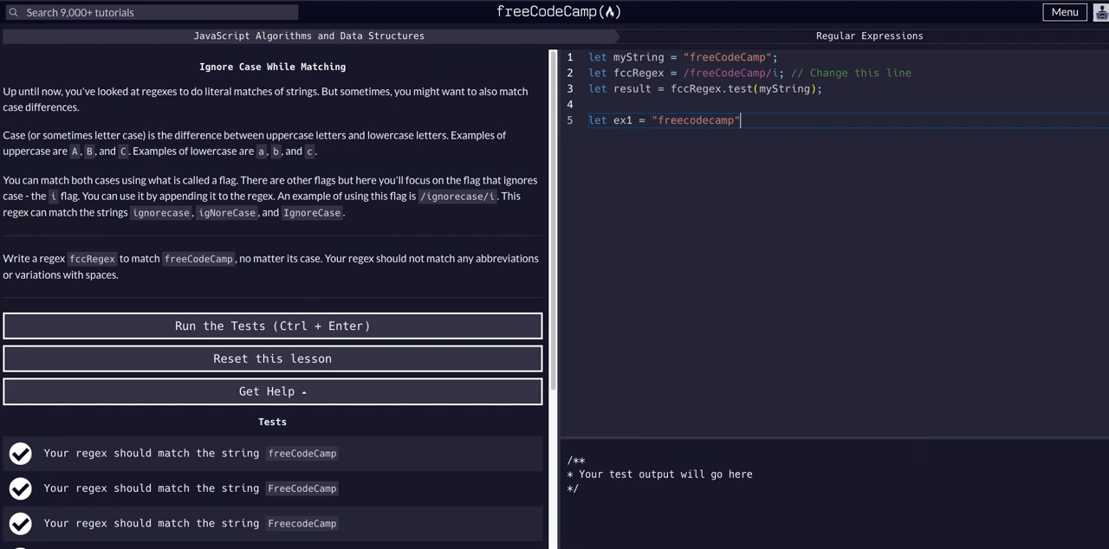
pyautogui.write('l')
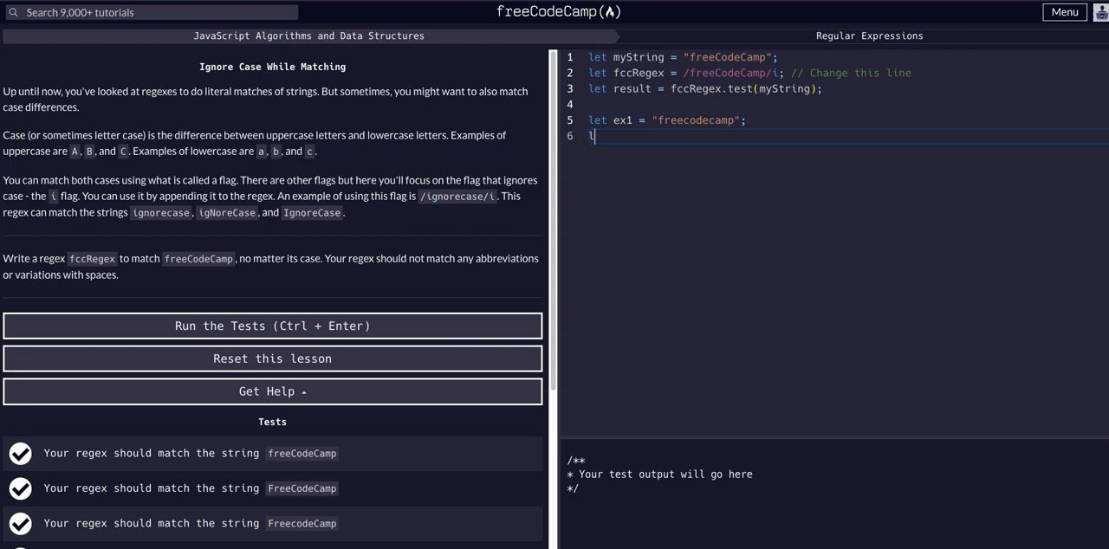
pyautogui.write('et ex2 = "FREECODECAMP";')
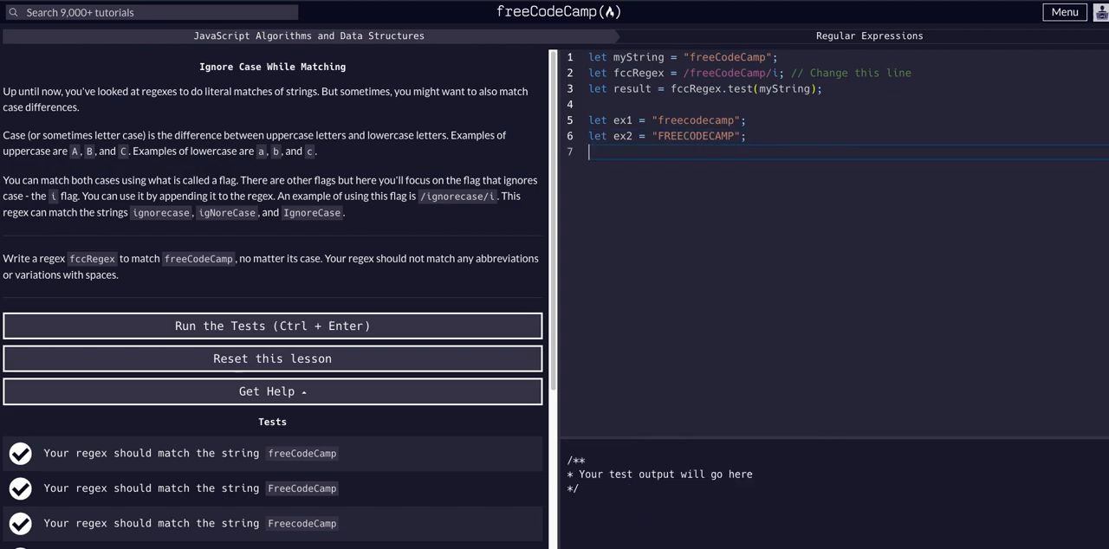
# Declare ex3 = "FrECoDeCaMp" as a mixed-case example string
pyautogui.write('let ex3 = "Fre')
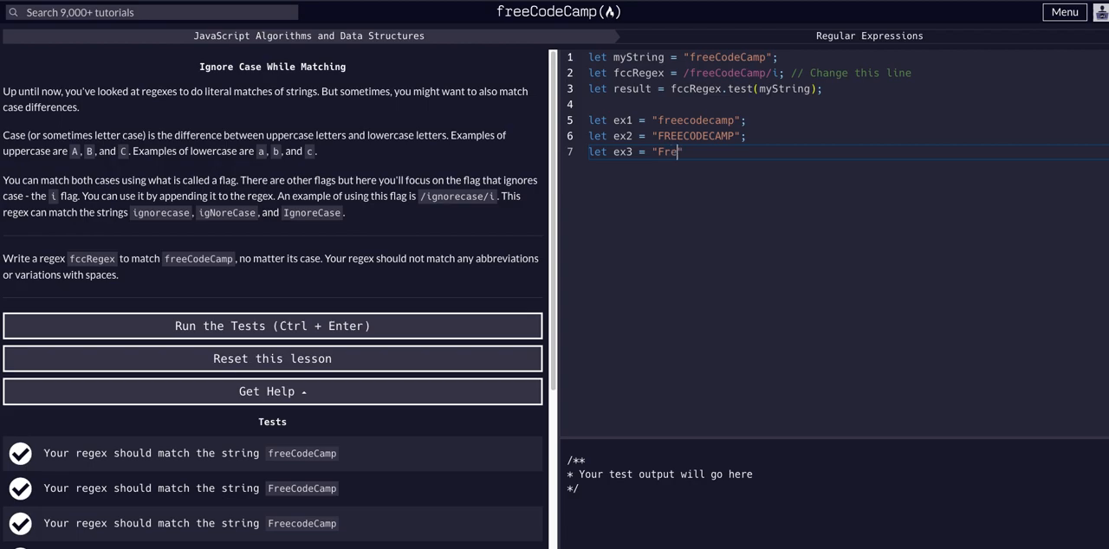
pyautogui.write('Cod')
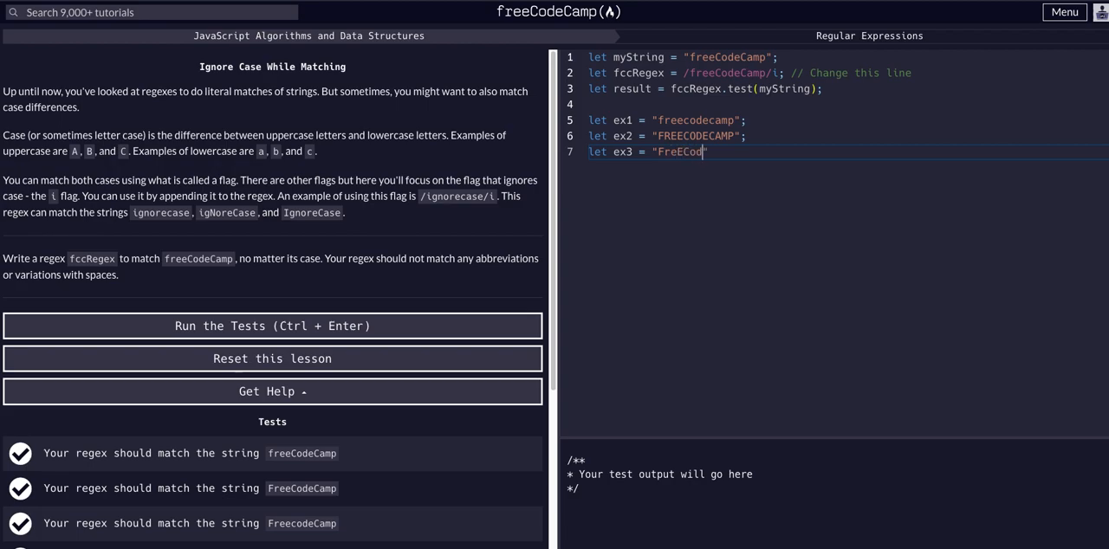
pyautogui.write('DeCam')
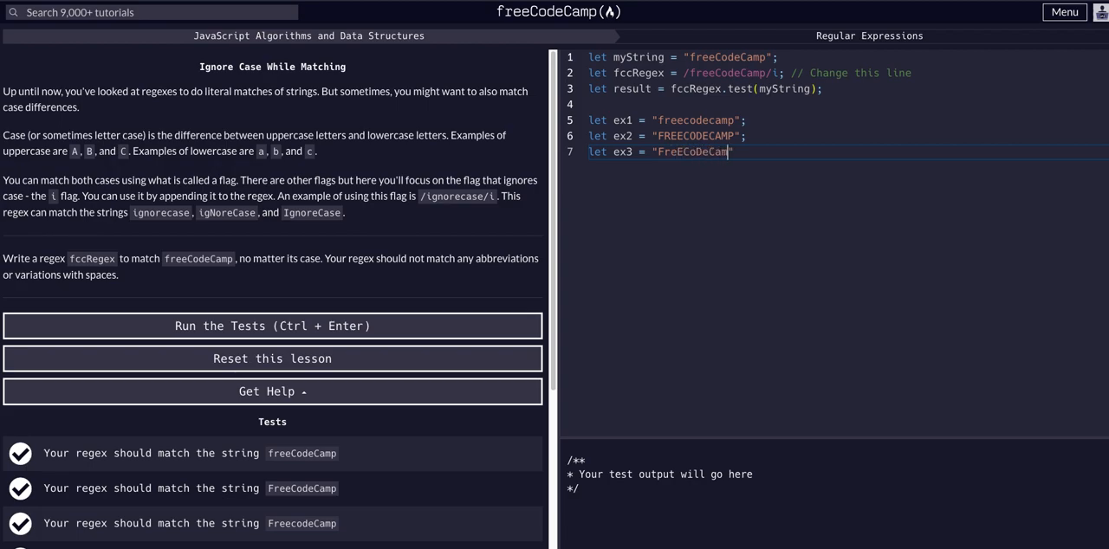
pyautogui.write('Mp')
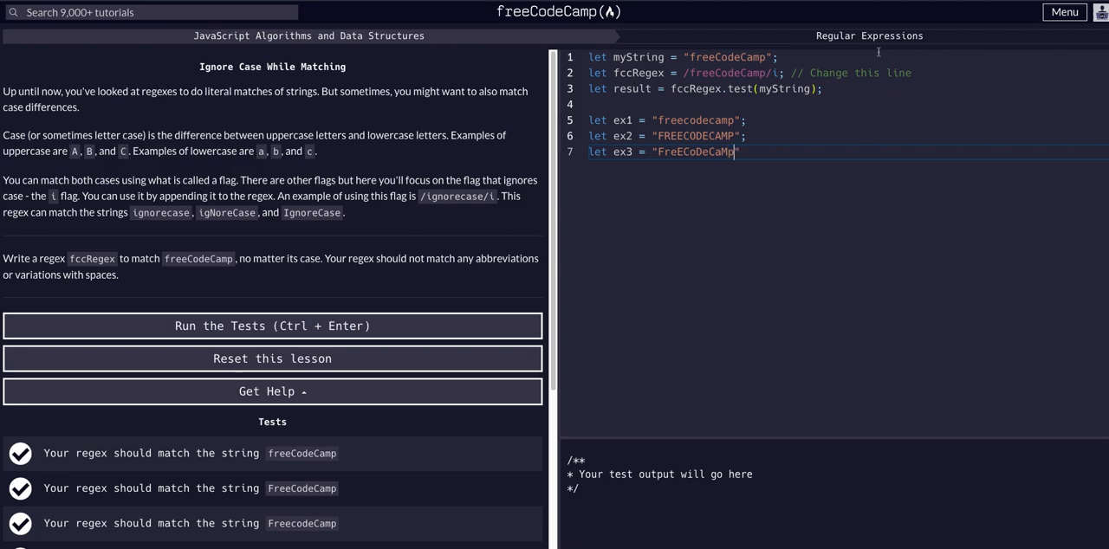
pyautogui.write(';')
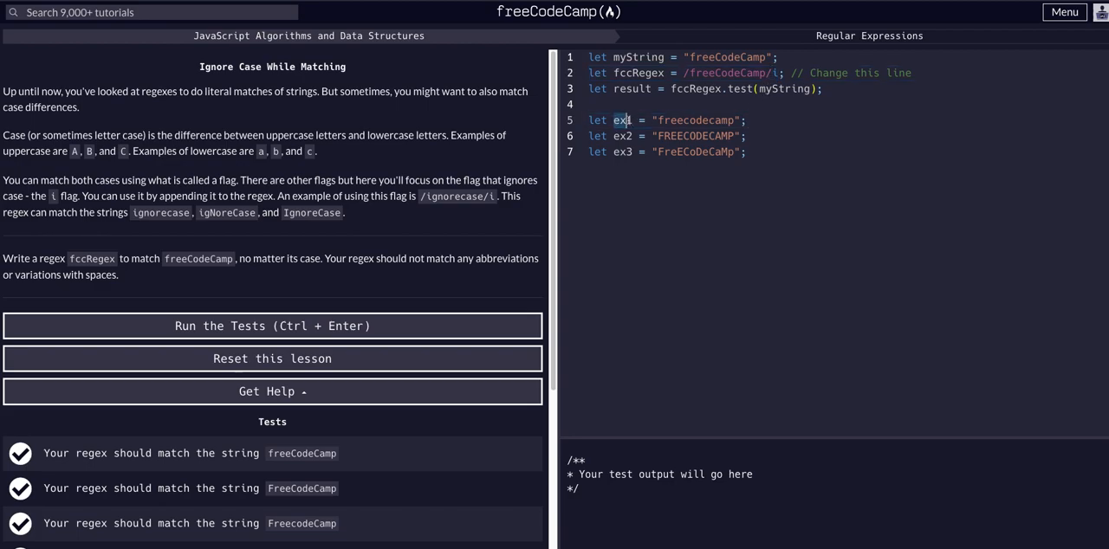
# Add let result2 = fccRegex.test() after the example strings
pyautogui.moveTo(617, 120); pyautogui.dragTo(733, 151)
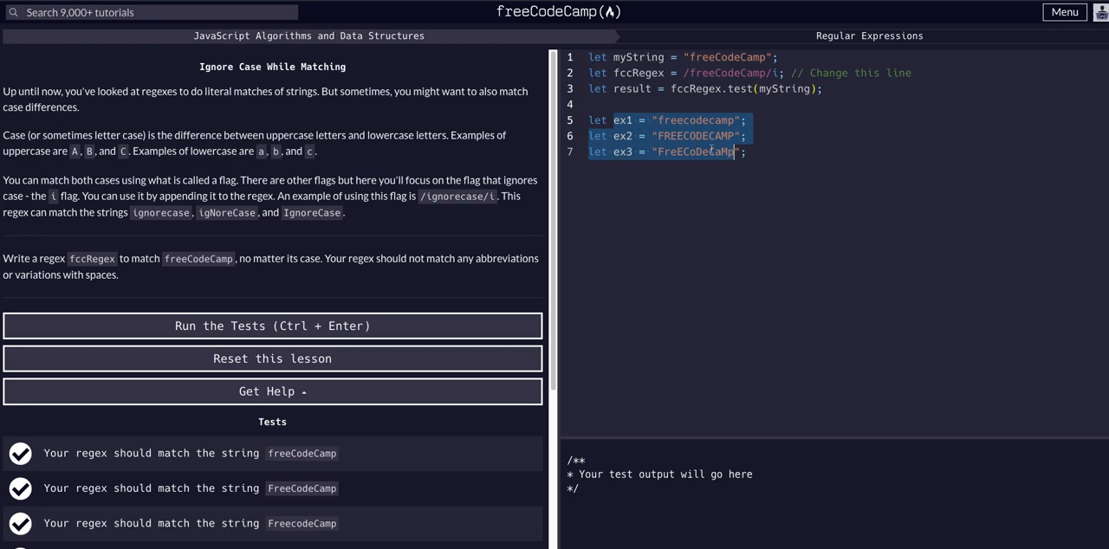
pyautogui.click(690, 88)
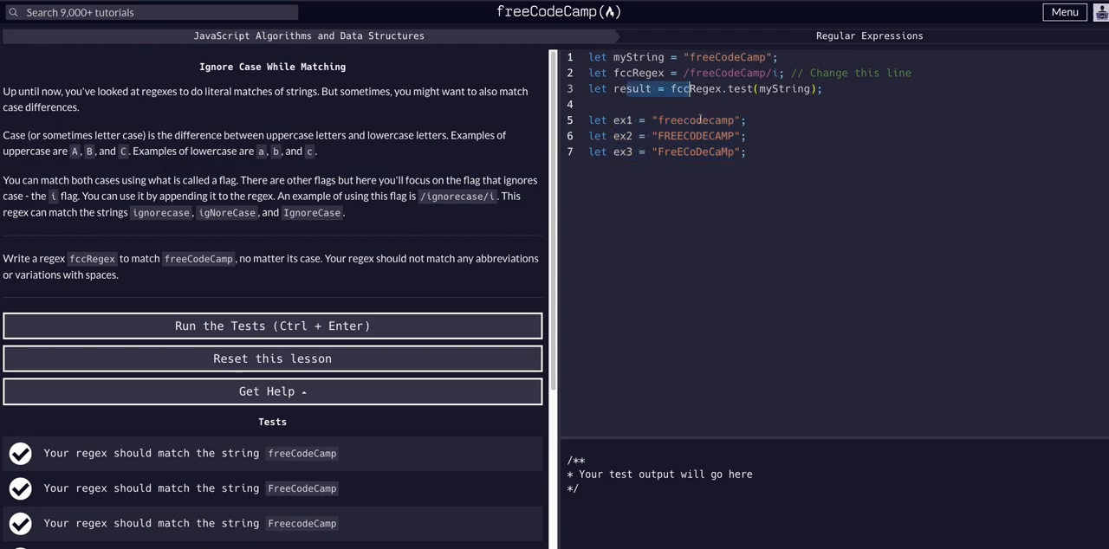
pyautogui.write('let')
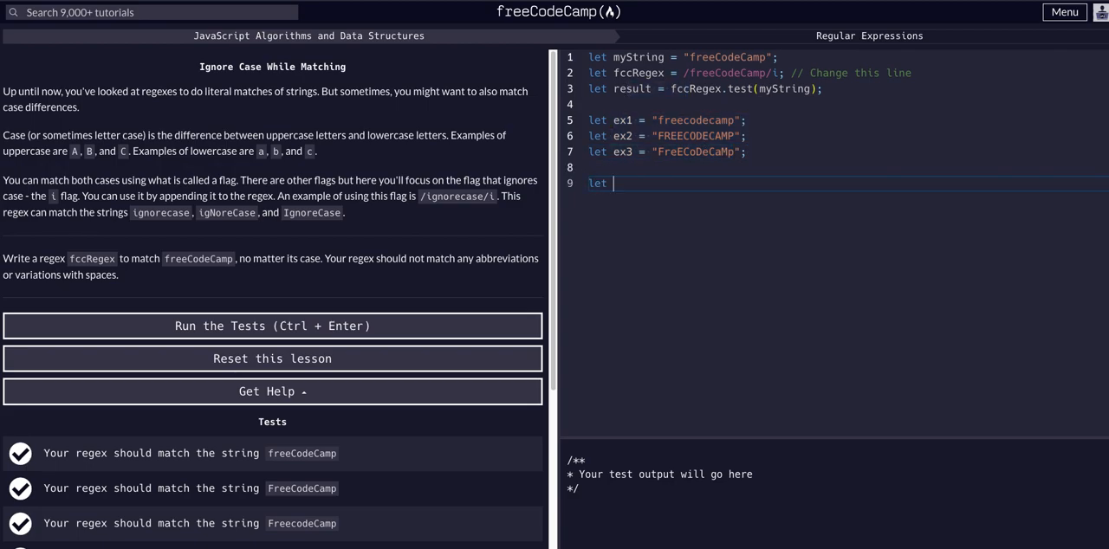
pyautogui.write('result2 =')
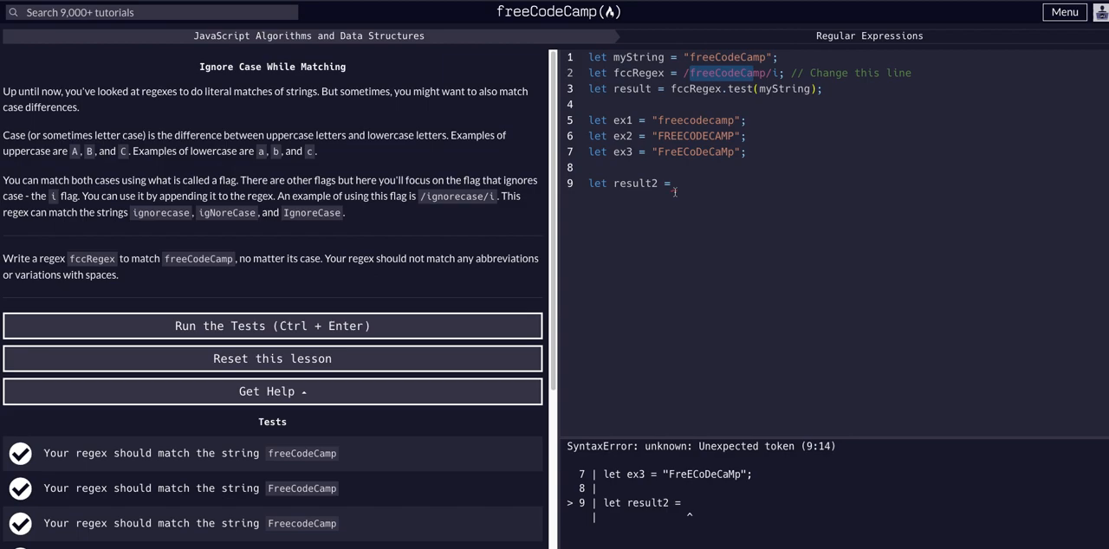
pyautogui.write('fccTR')
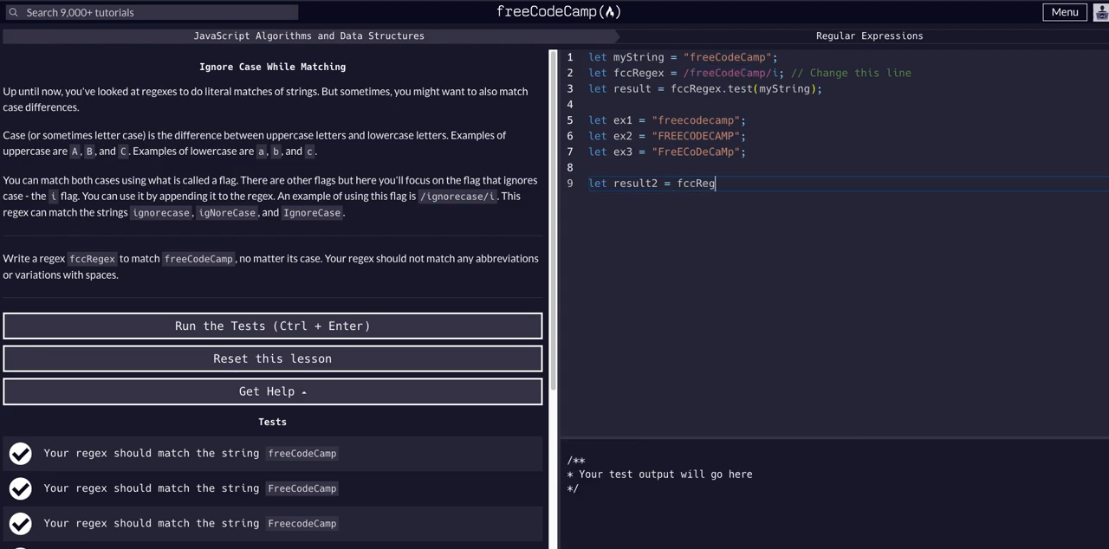
pyautogui.write('ex.test(')
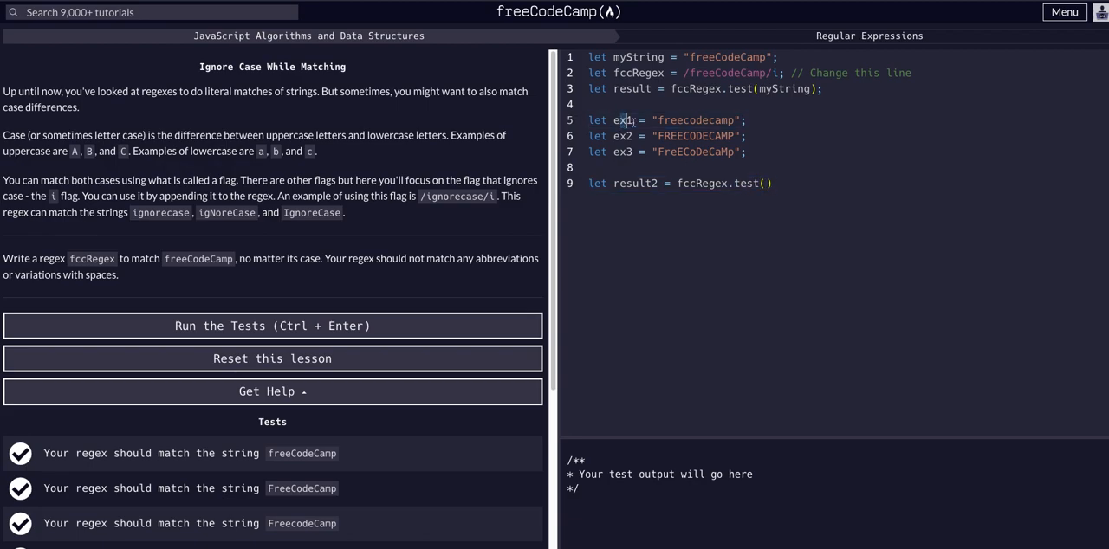
# Log result2 with console.log; the console shows false for the empty test
pyautogui.moveTo(629, 120); pyautogui.dragTo(715, 151)
pyautogui.write(';')
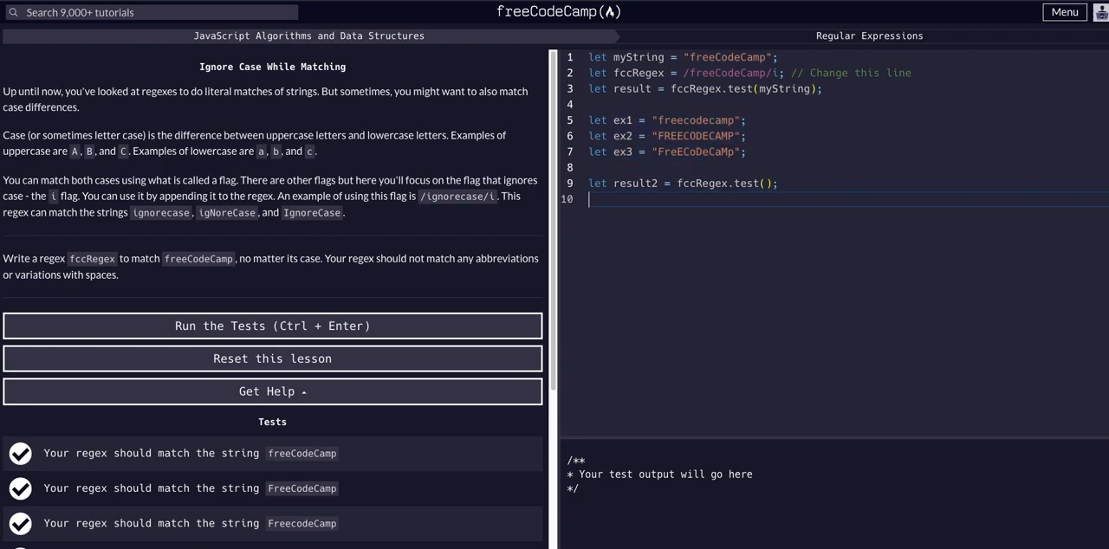
pyautogui.write('console.lo')
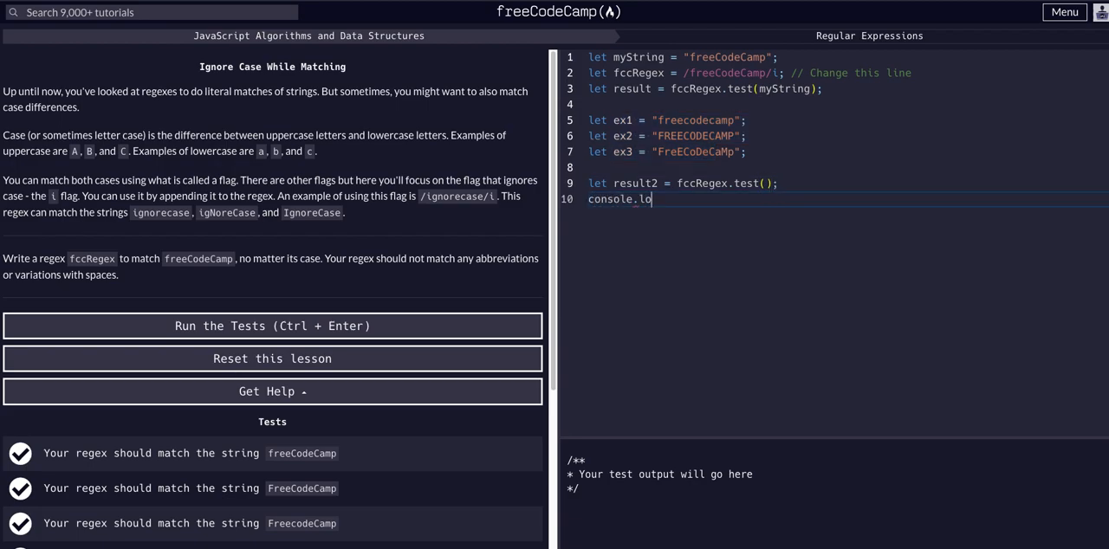
pyautogui.write('g(result23)')
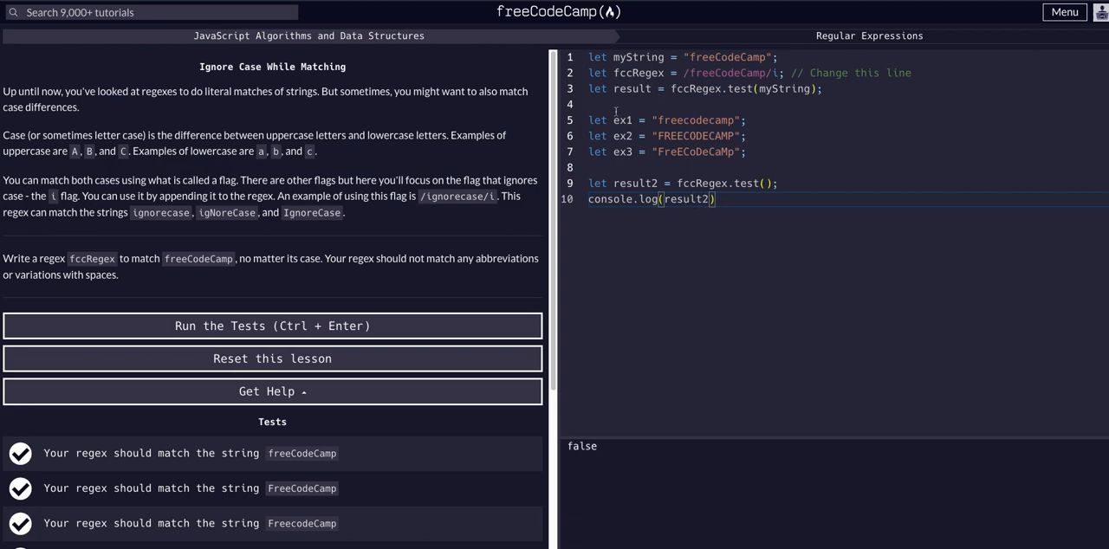
# Test fccRegex against ex1, ex2 and other strings, confirming true in the console
pyautogui.doubleClick(622, 120)
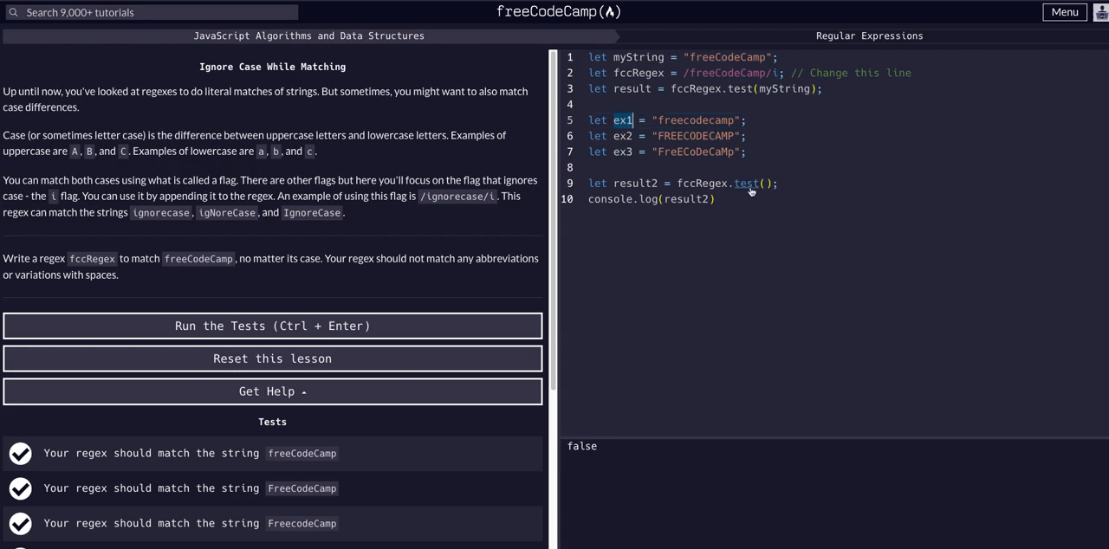
pyautogui.write('ex1')
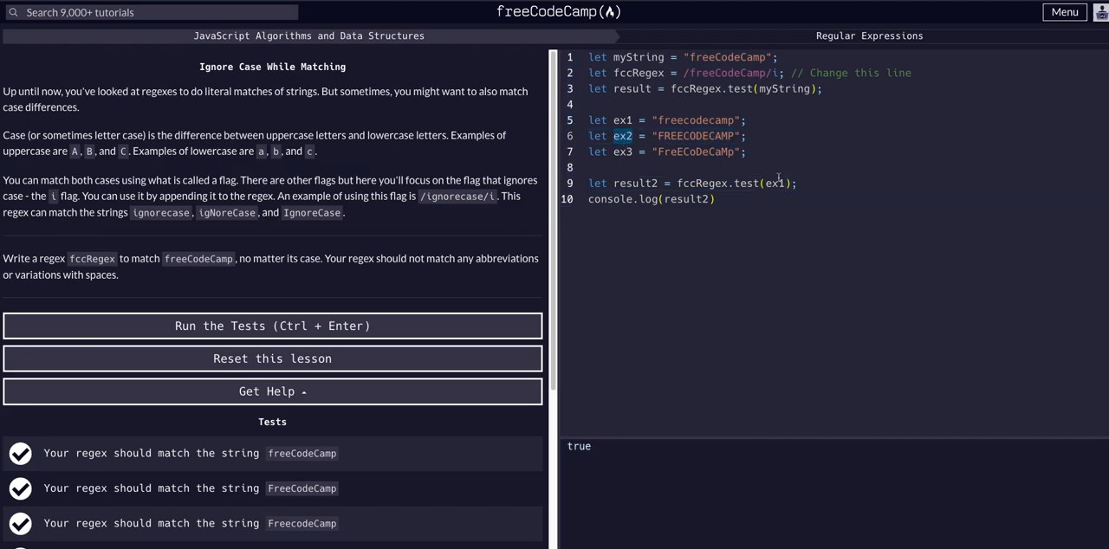
pyautogui.doubleClick(774, 182)
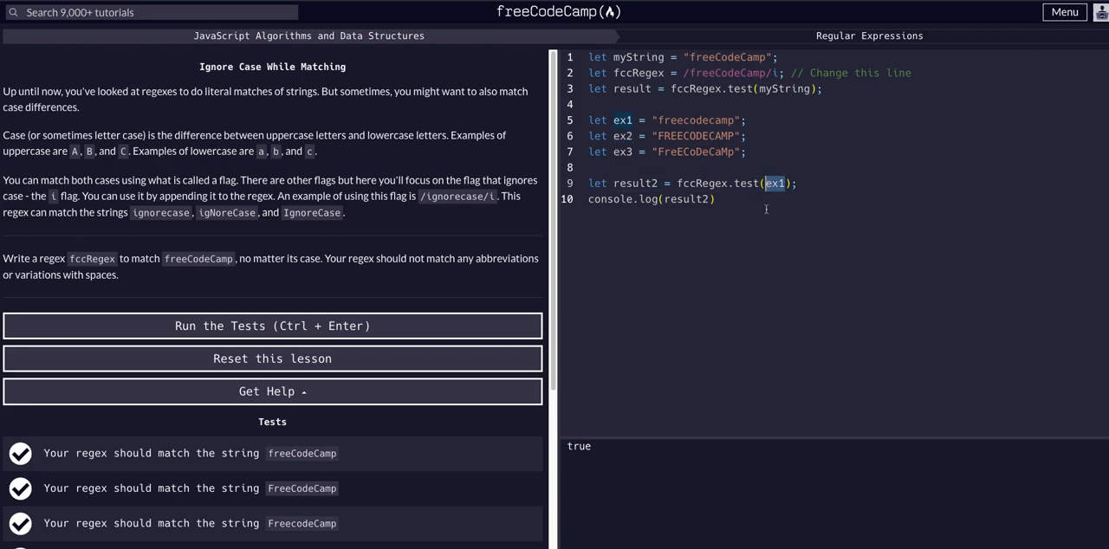
pyautogui.write('ex2')
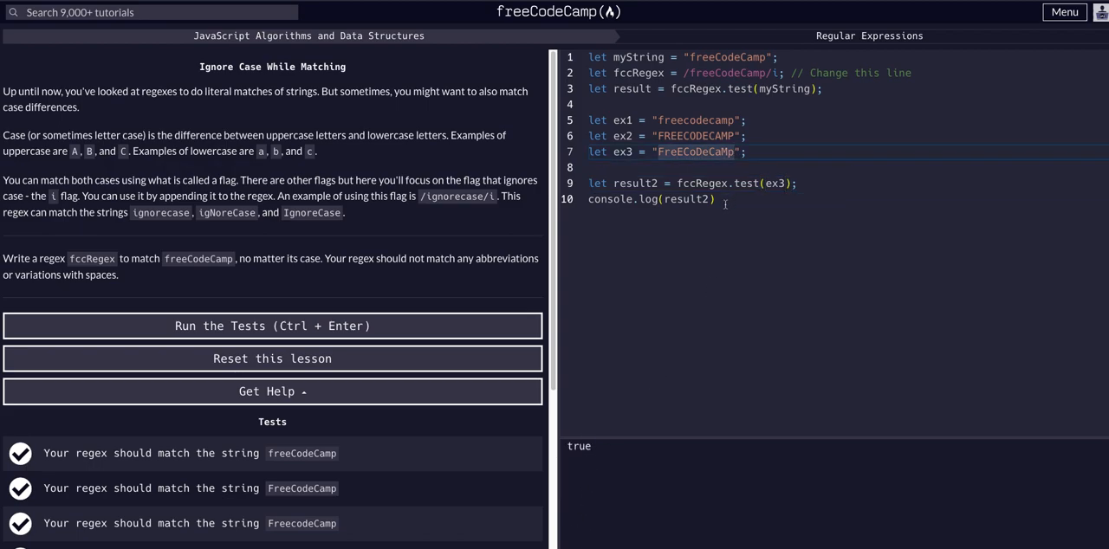
pyautogui.write('fdsfas')
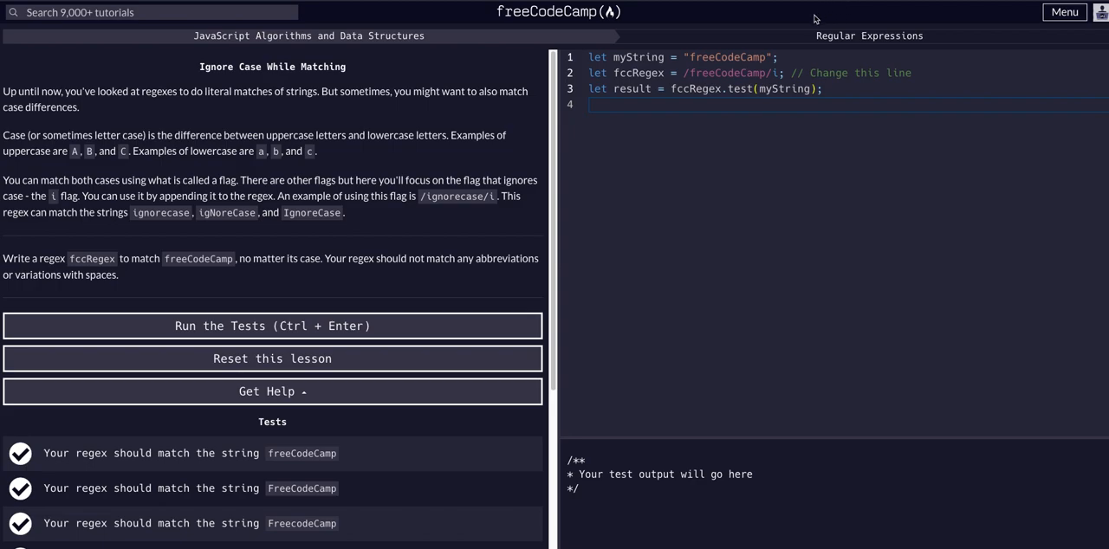
# Remove the demo lines and rerun the tests on /freeCodeCamp/i to complete the challenge
pyautogui.doubleClick(729, 73)
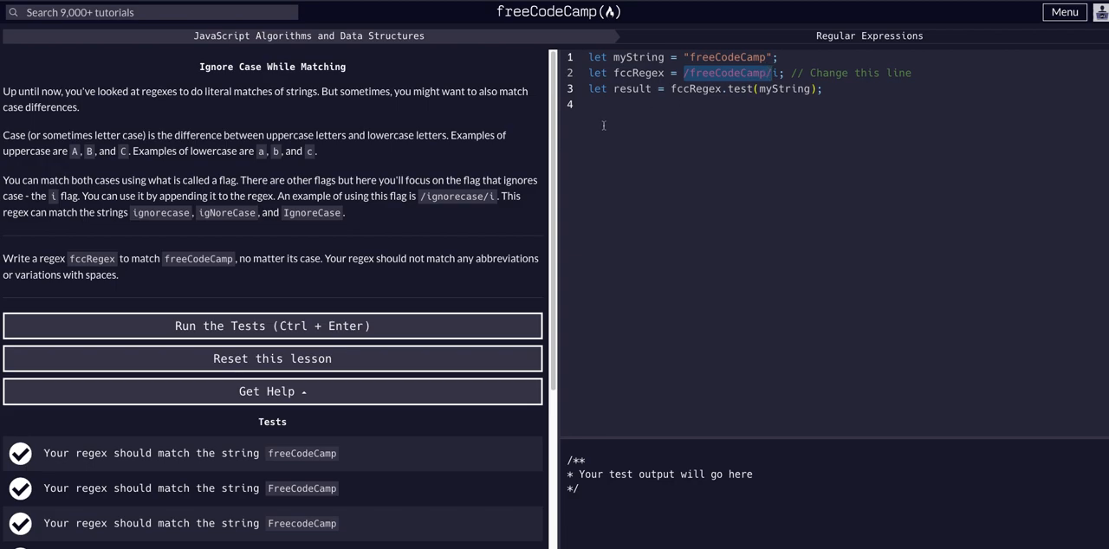
pyautogui.moveTo(742, 106)
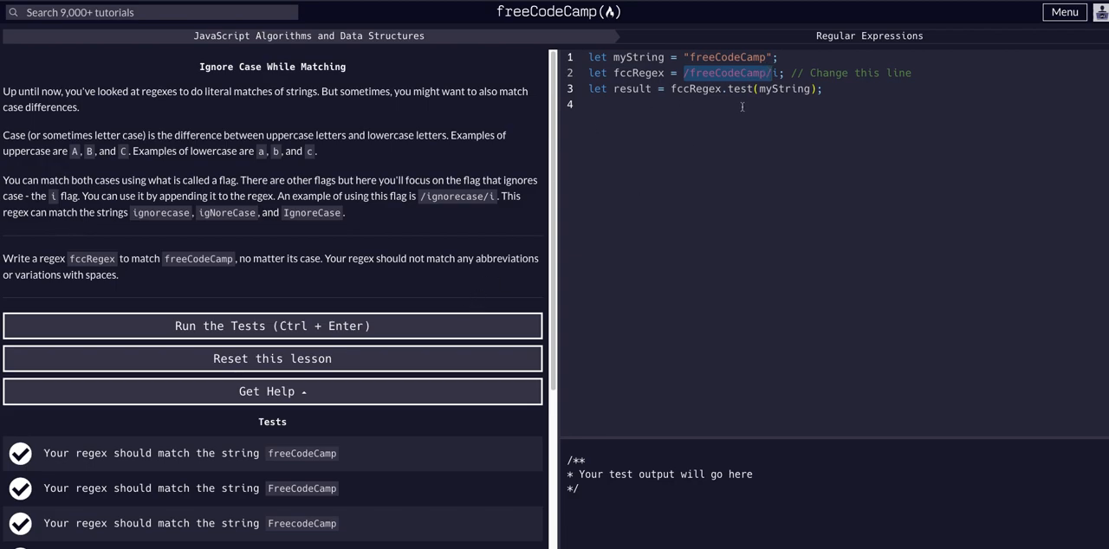
pyautogui.click(272, 326)
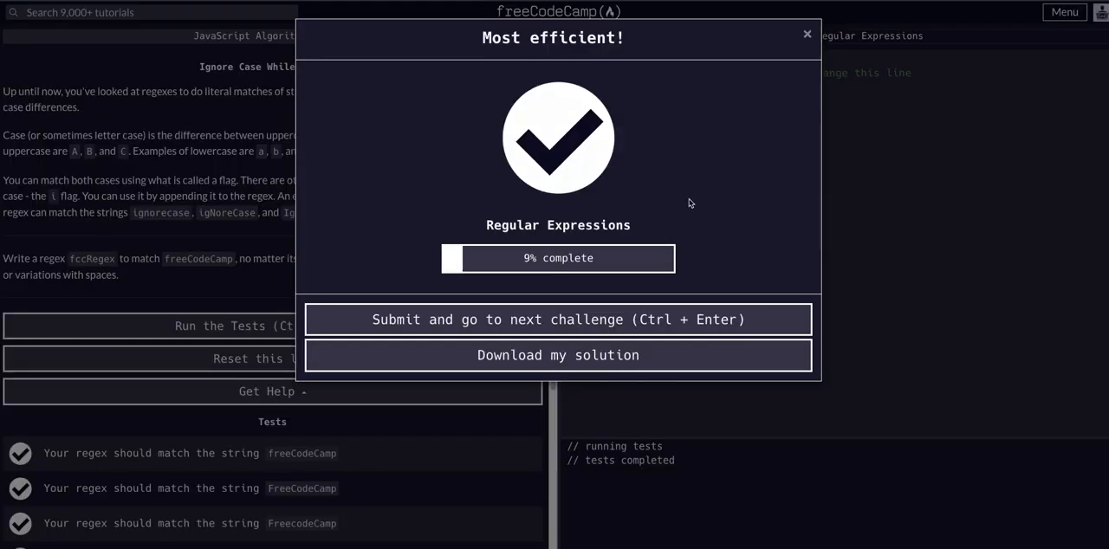